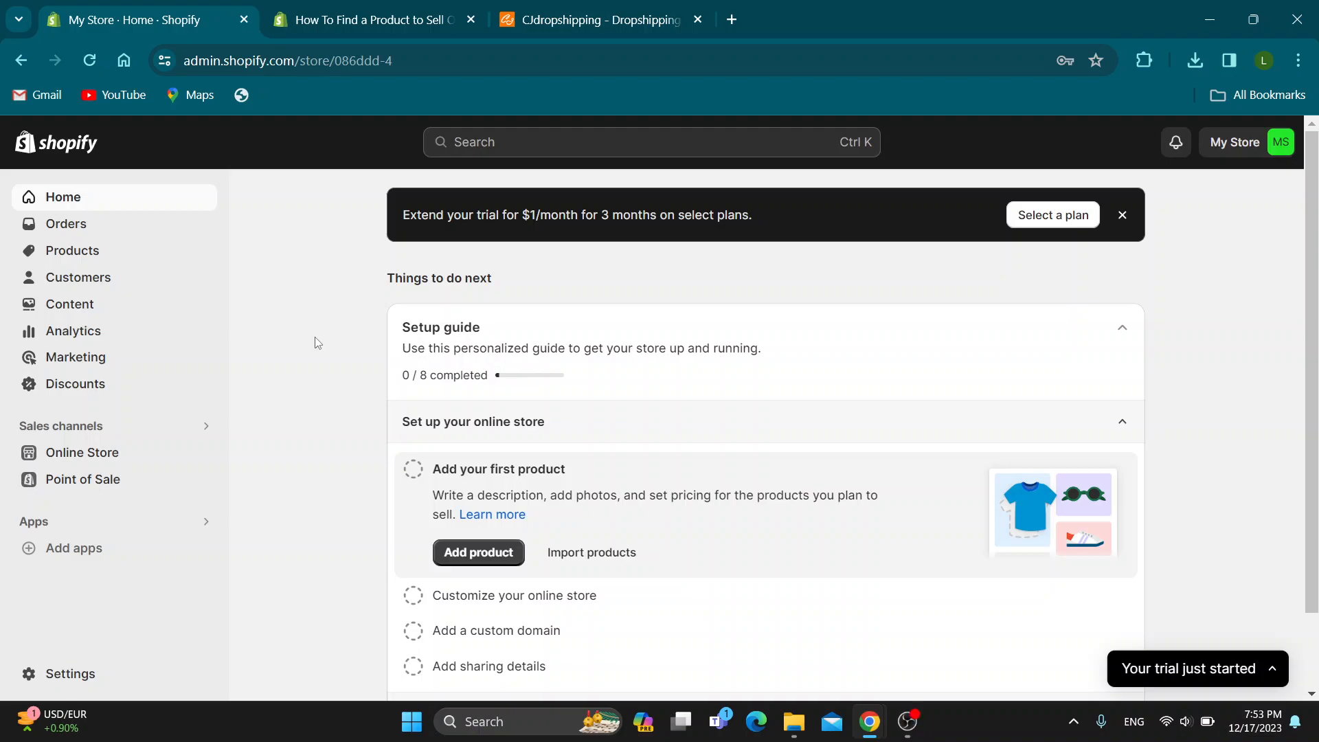
mouse_move(702, 270)
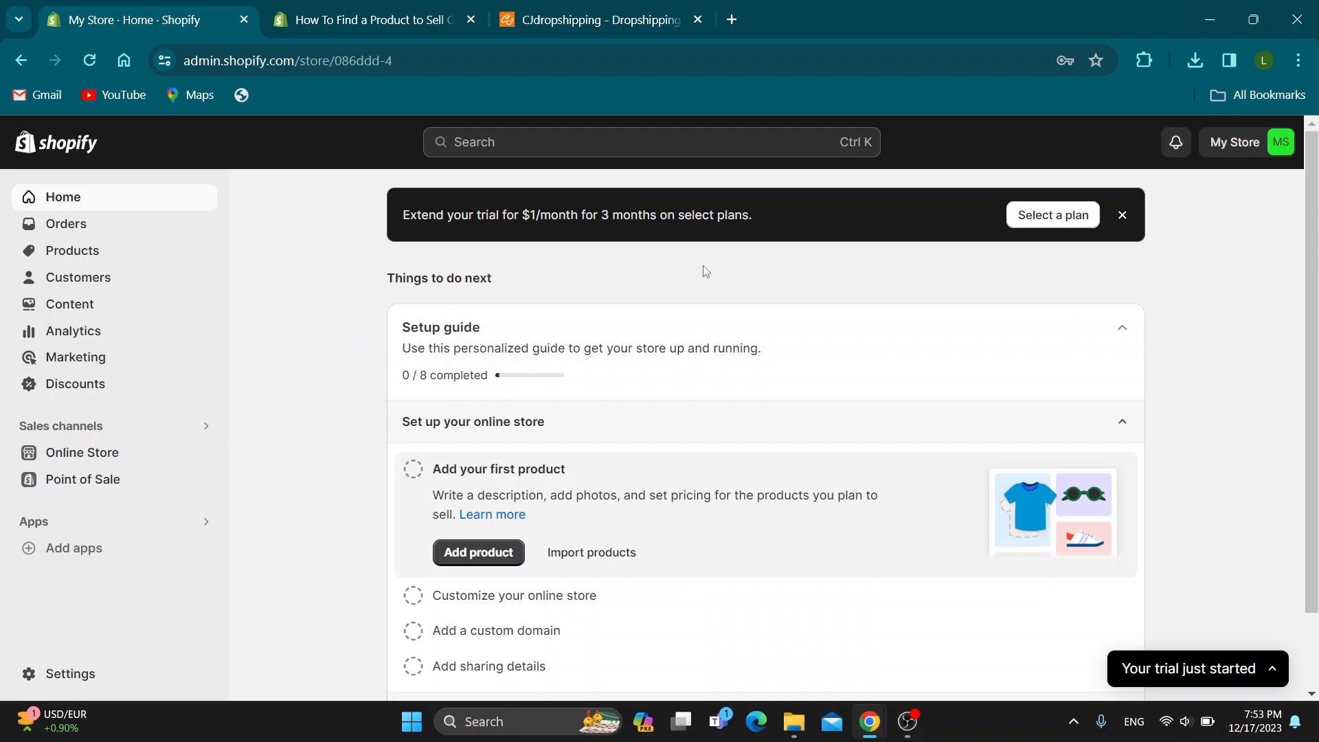
mouse_move(481, 385)
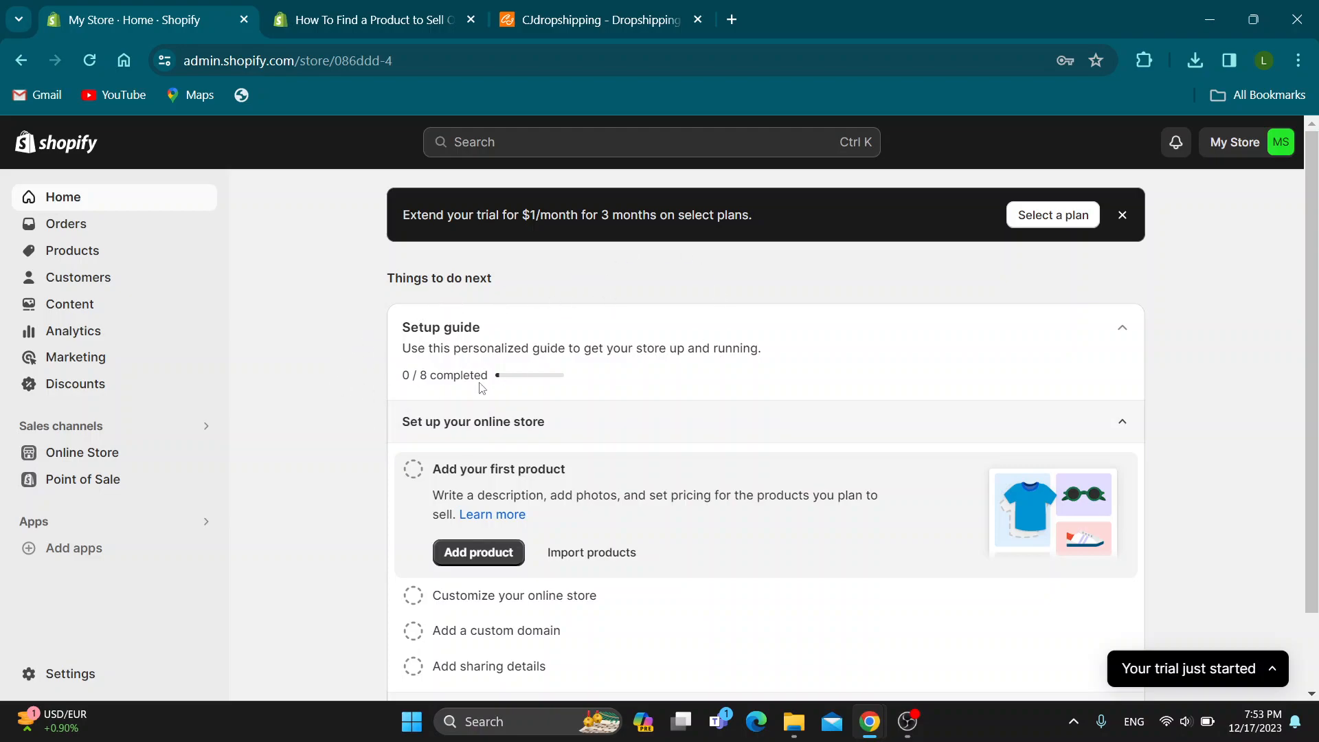
mouse_move(478, 372)
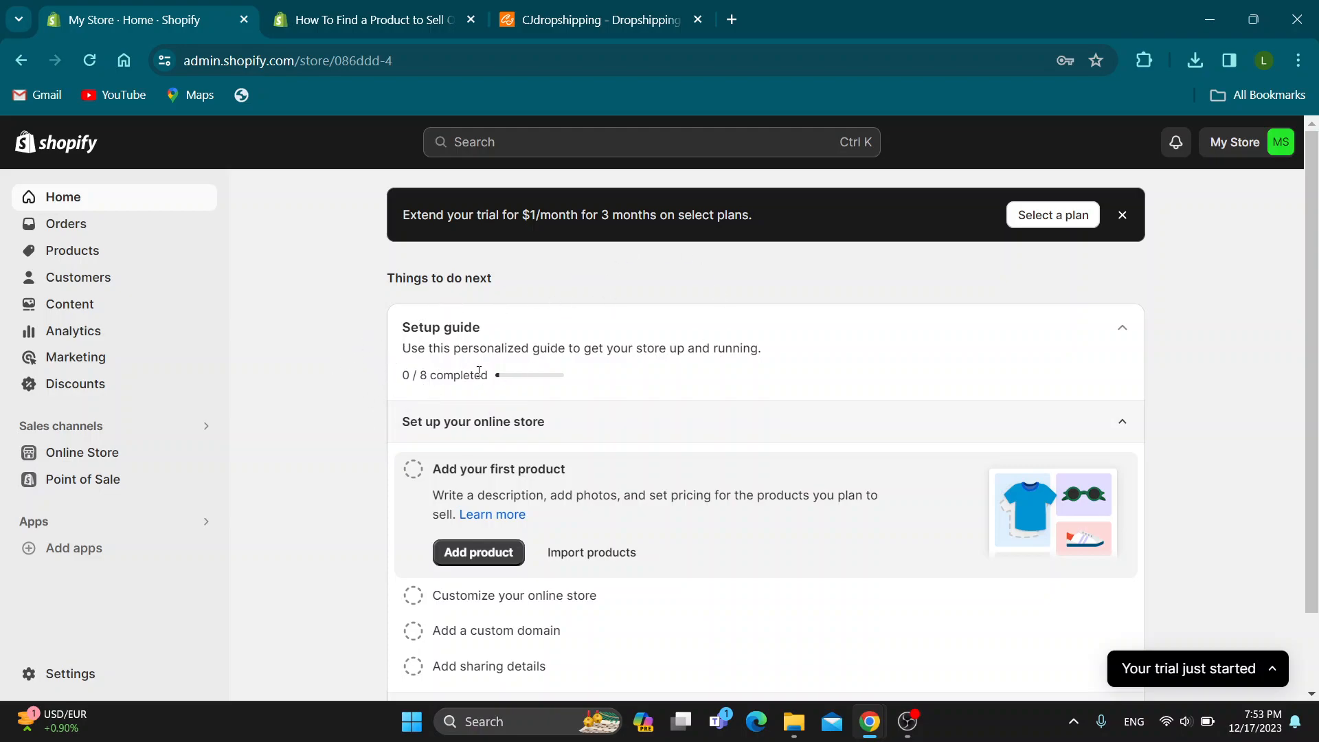
mouse_move(599, 363)
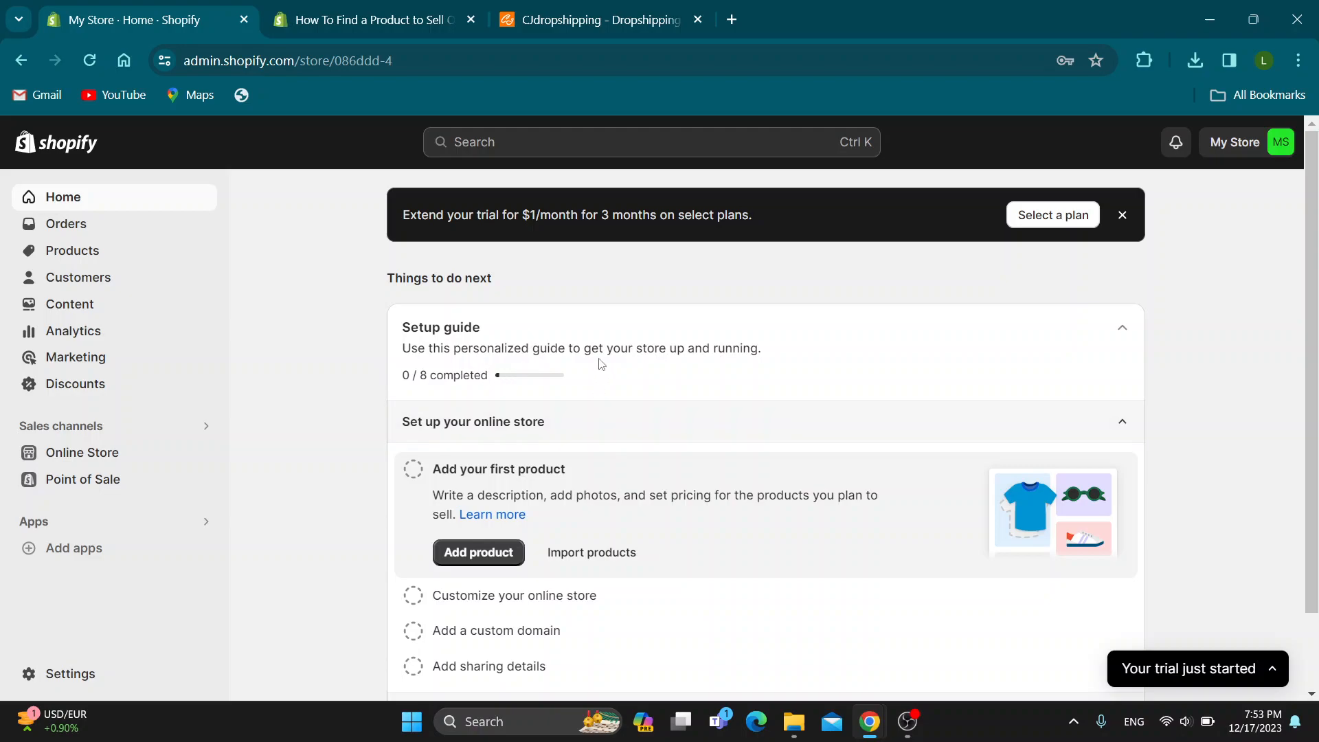
mouse_move(570, 344)
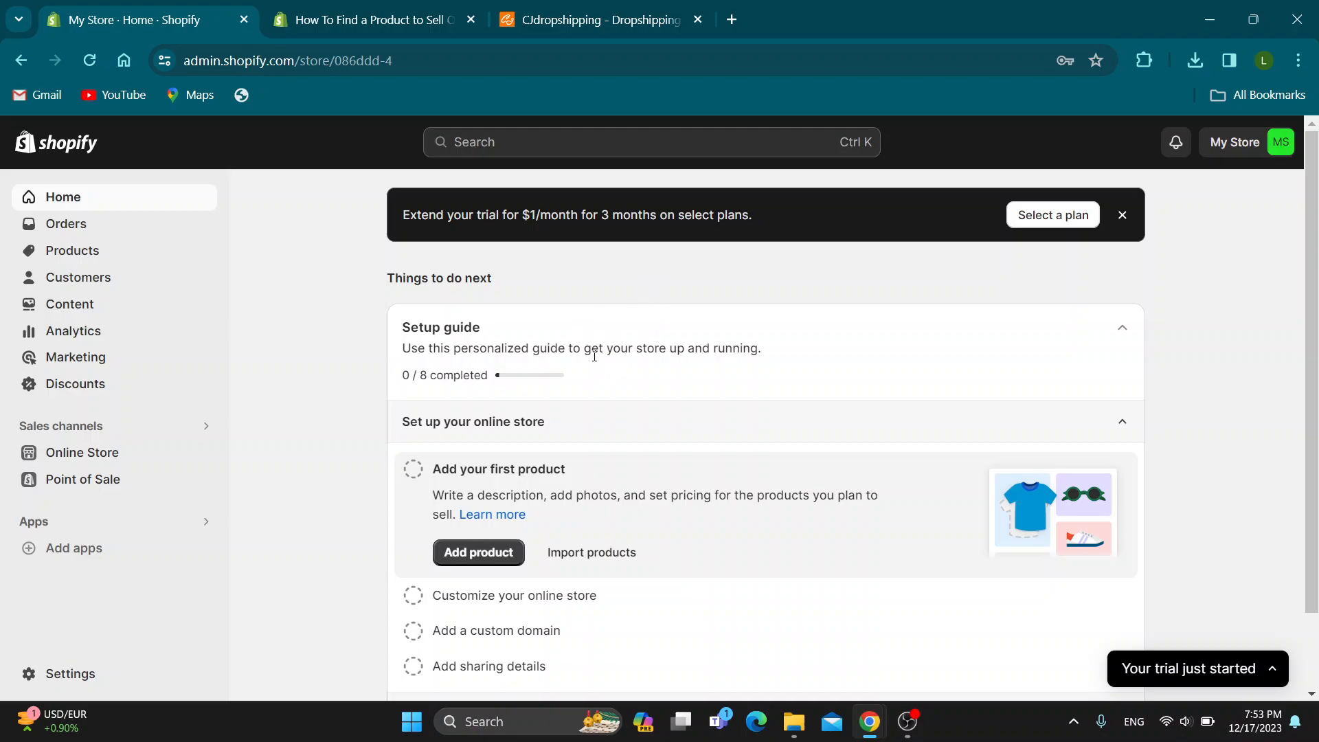
mouse_move(612, 273)
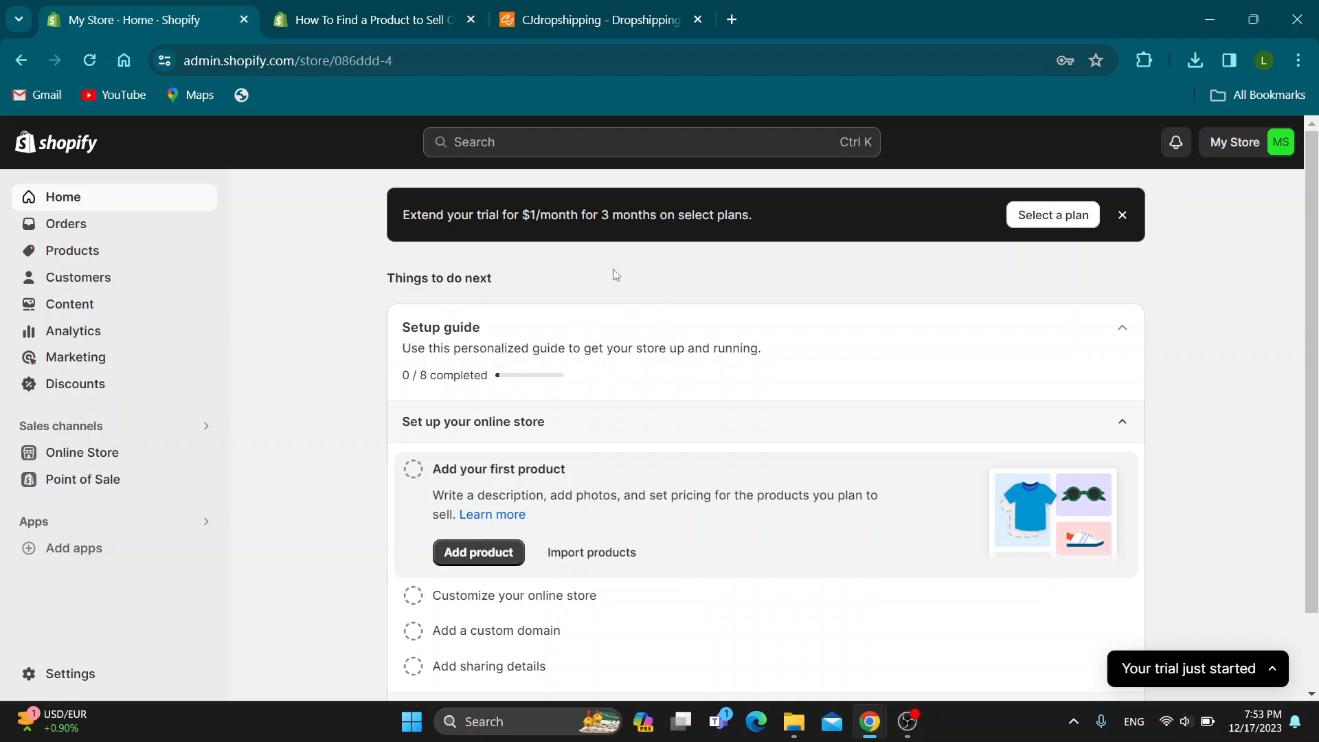
mouse_move(606, 539)
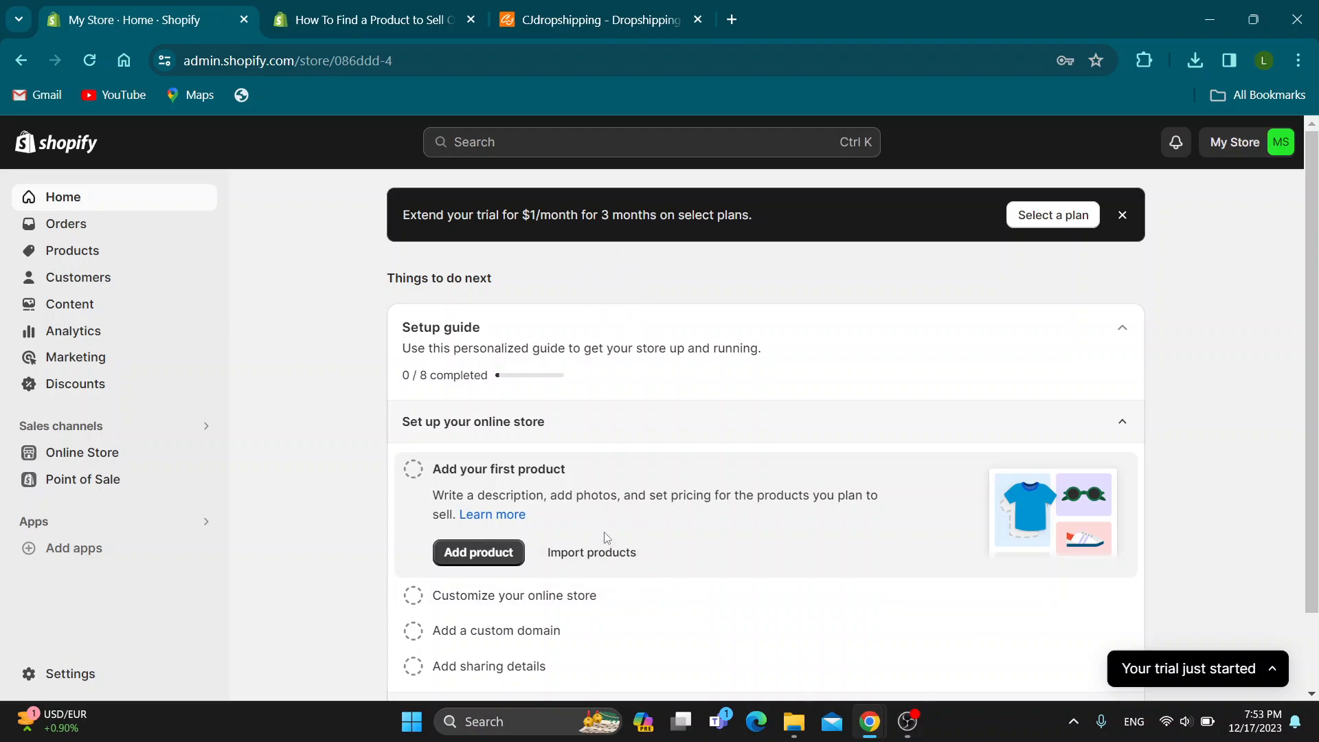
mouse_move(712, 614)
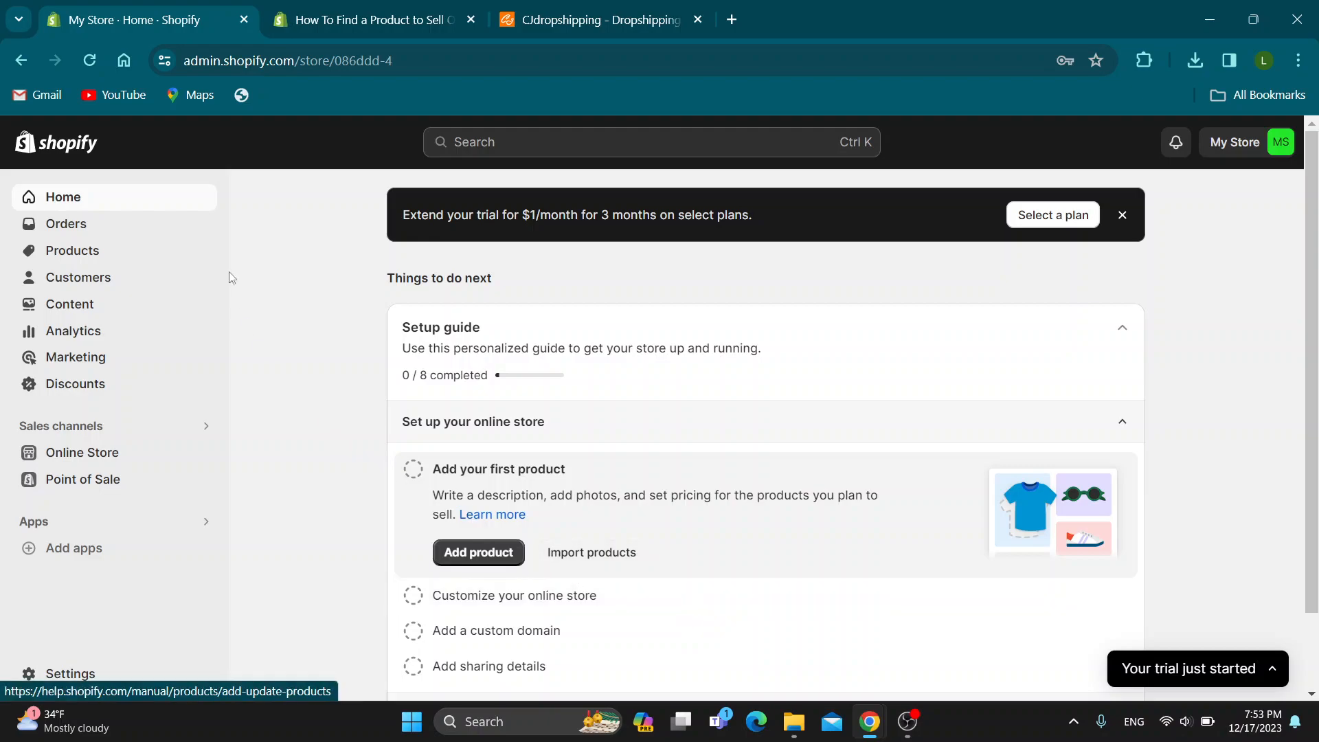
mouse_move(452, 453)
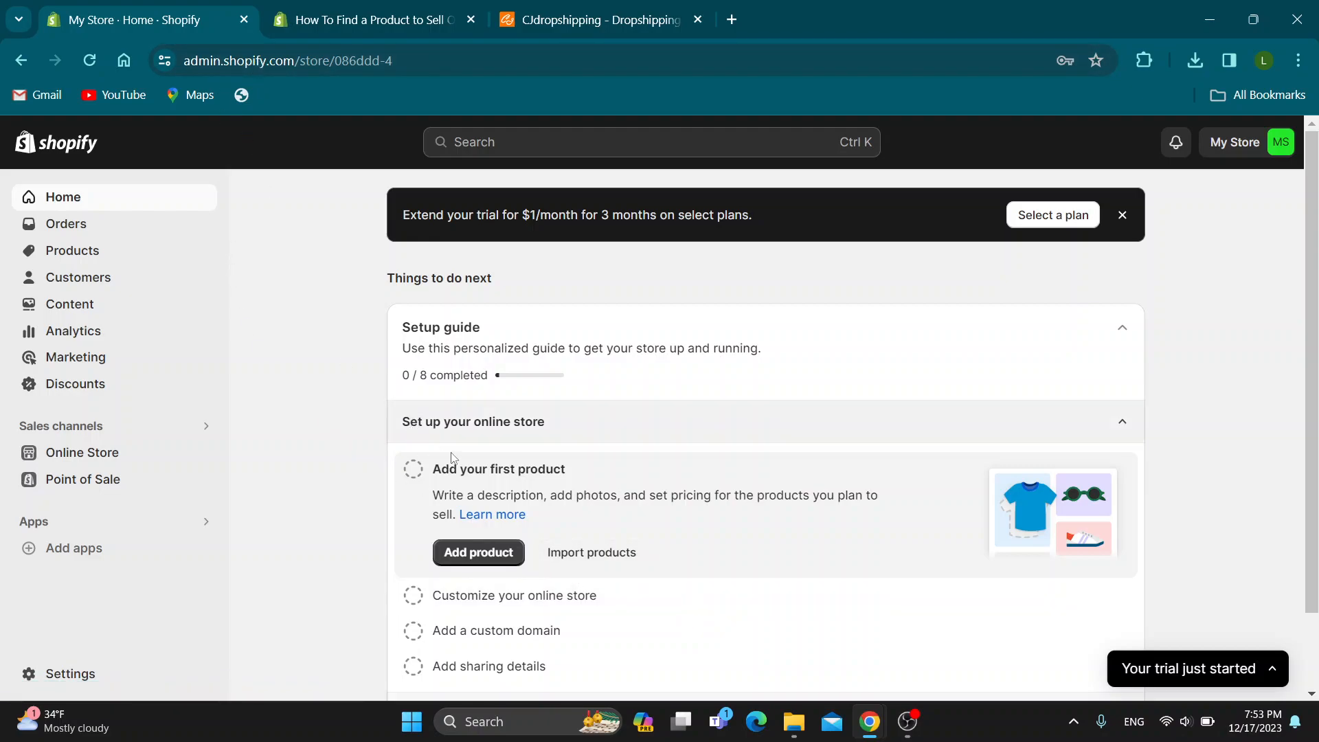
mouse_move(607, 560)
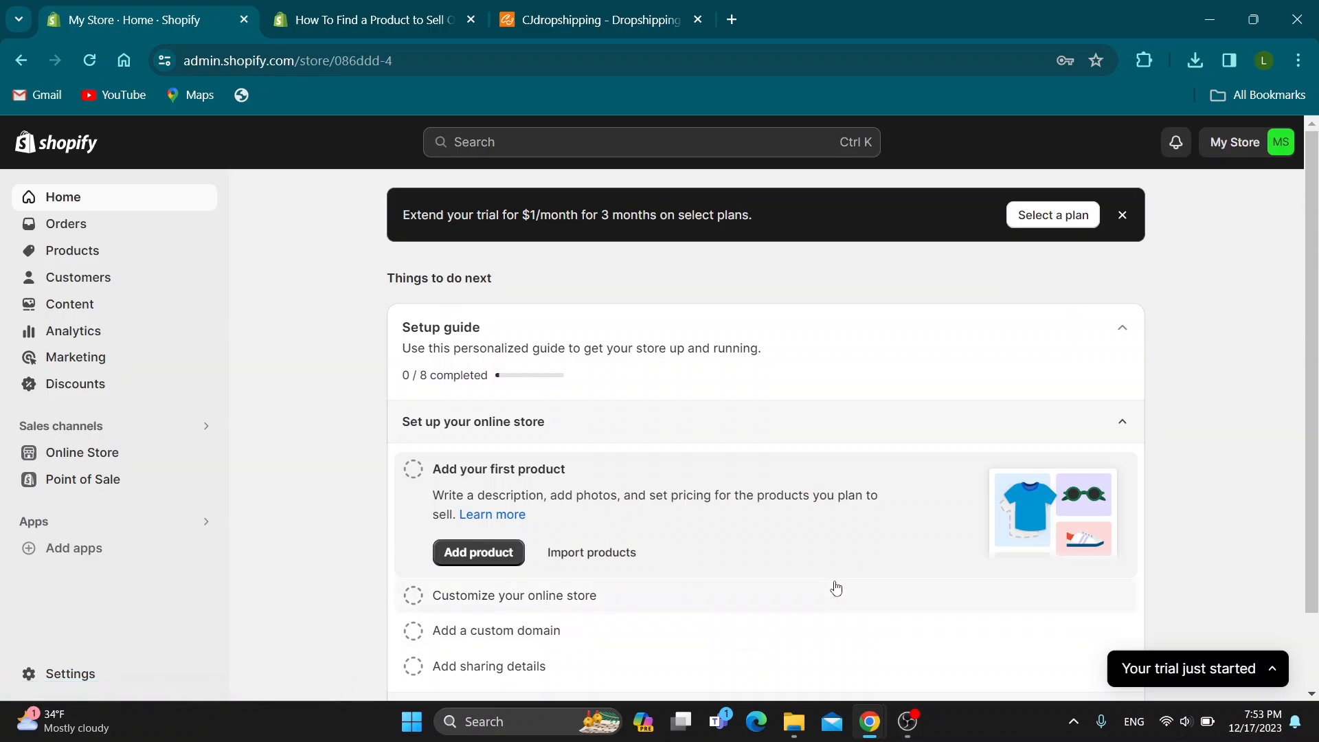
mouse_move(1283, 411)
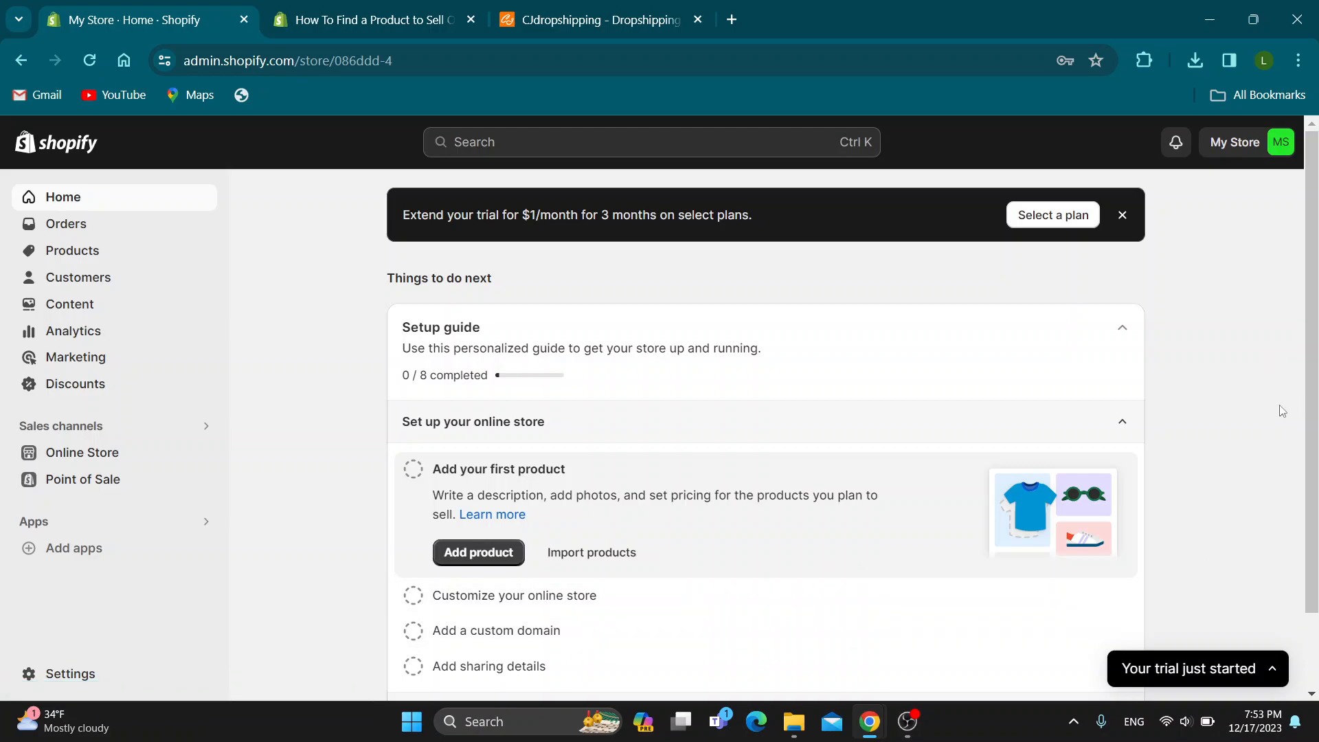
mouse_move(1173, 393)
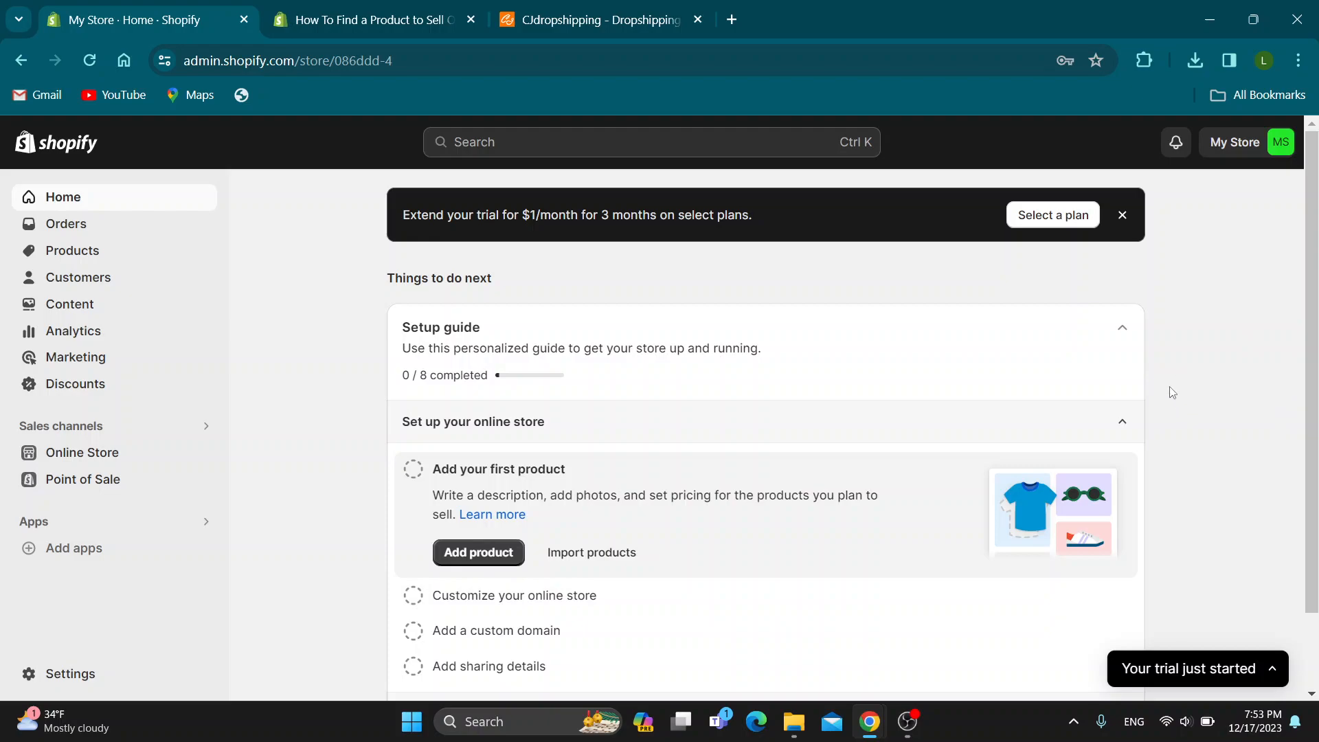
mouse_move(843, 513)
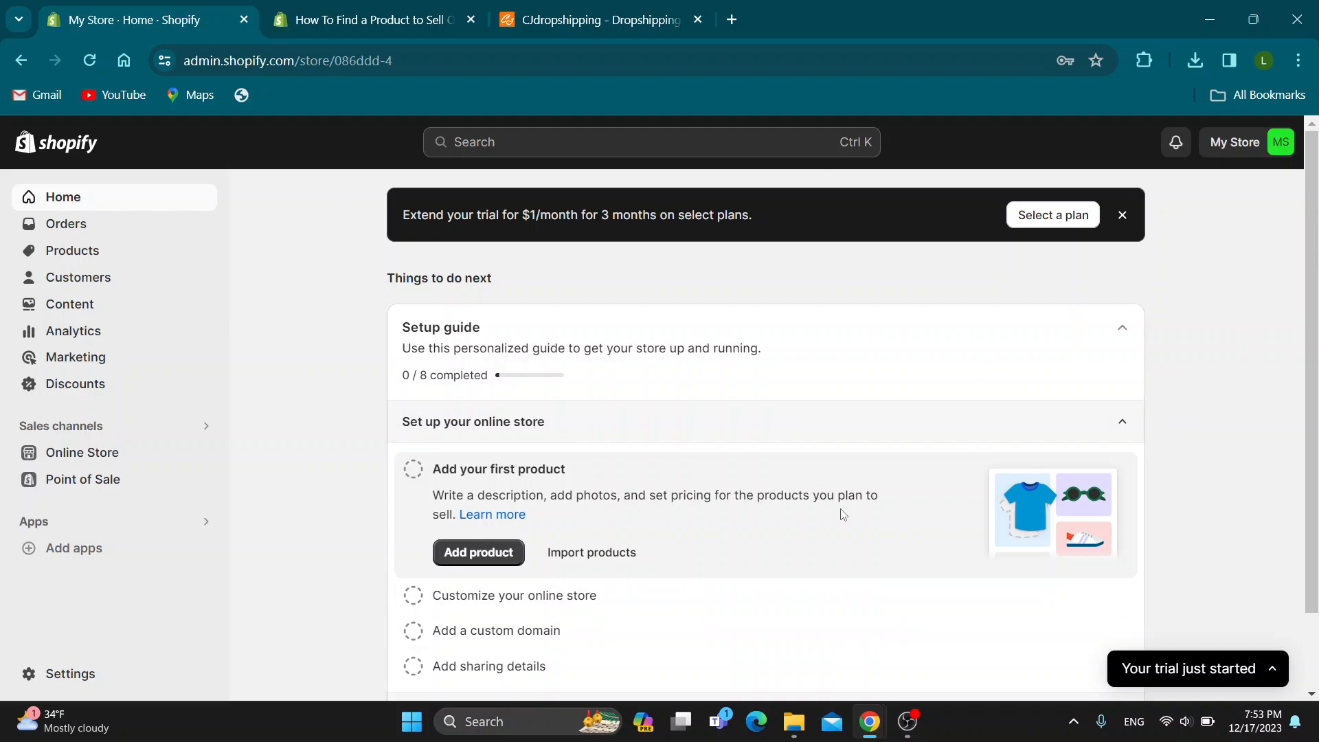
mouse_move(795, 264)
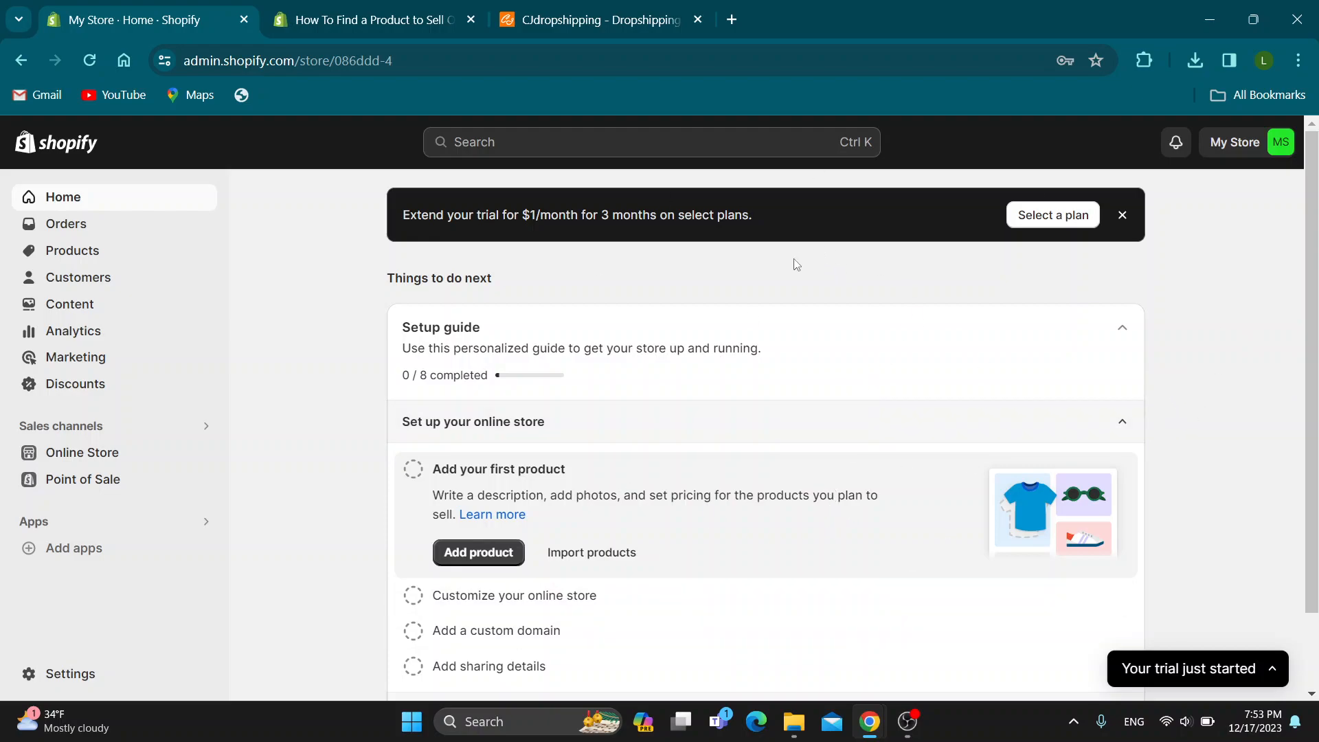
mouse_move(451, 343)
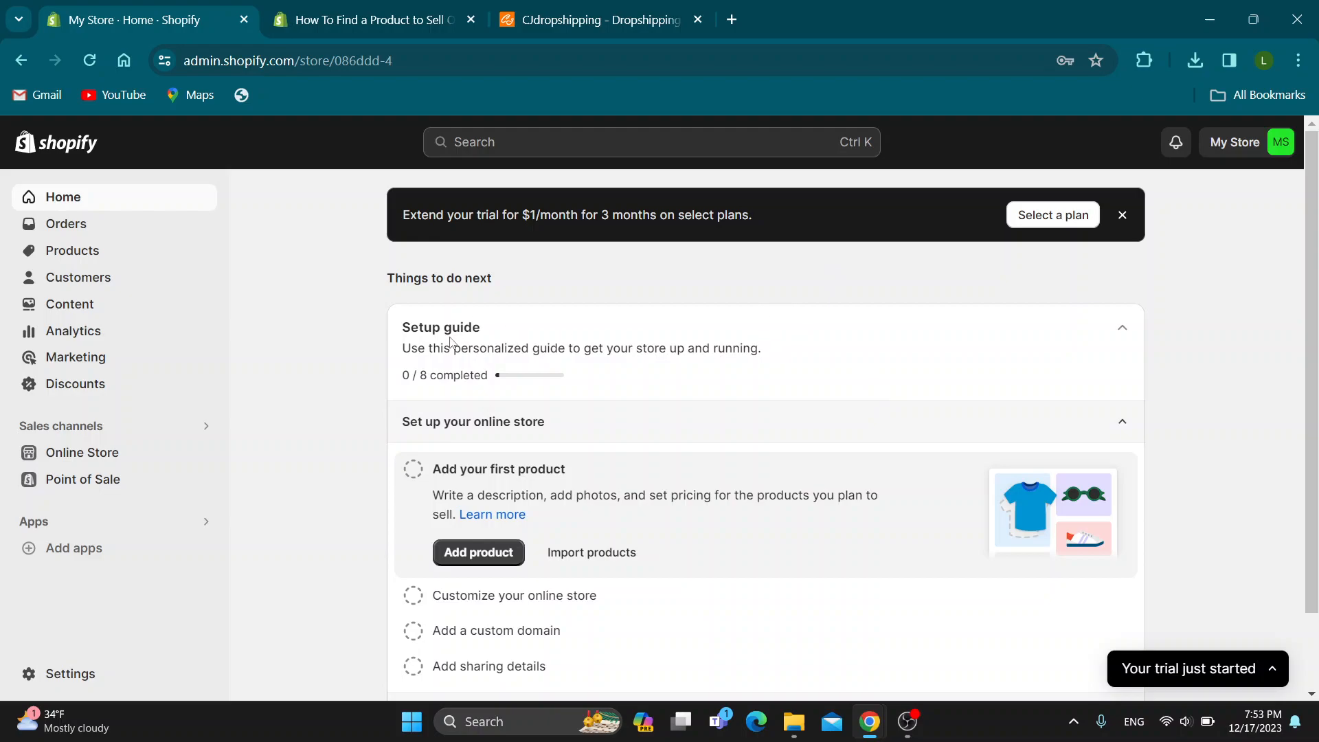
mouse_move(86, 203)
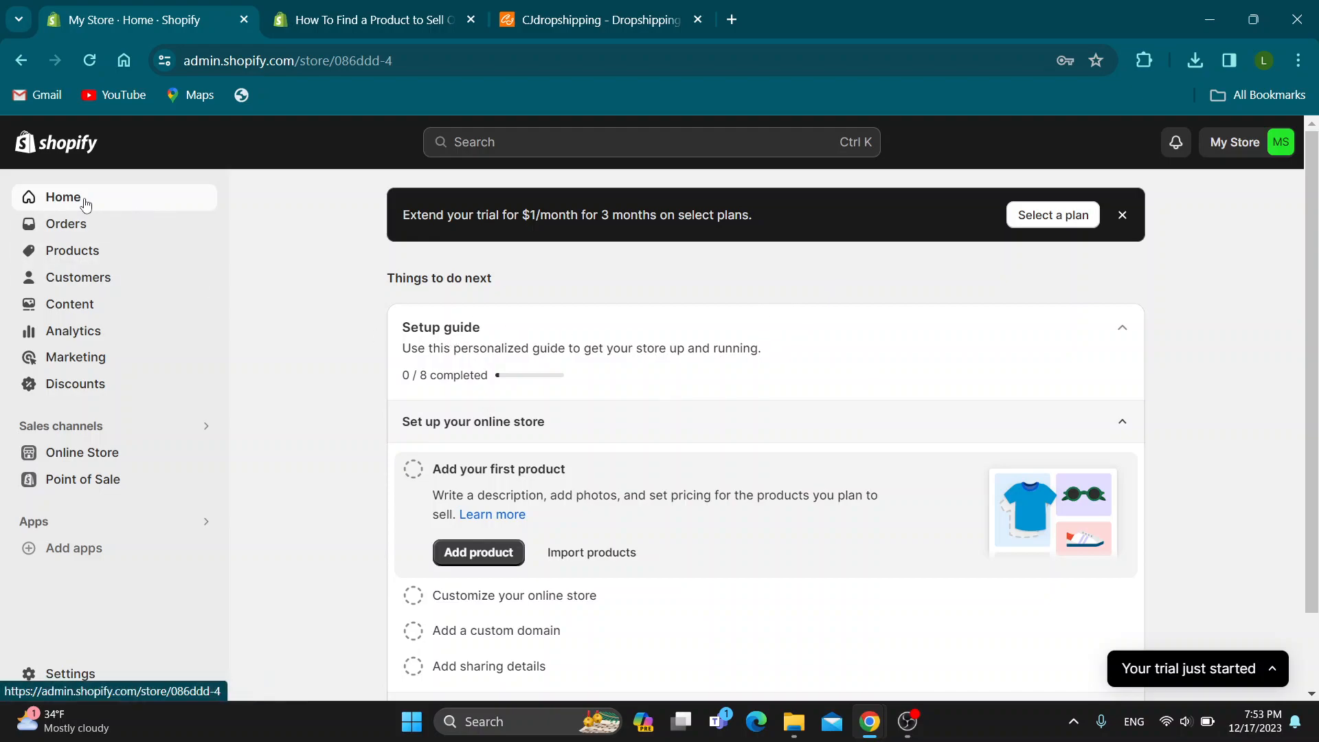
mouse_move(322, 375)
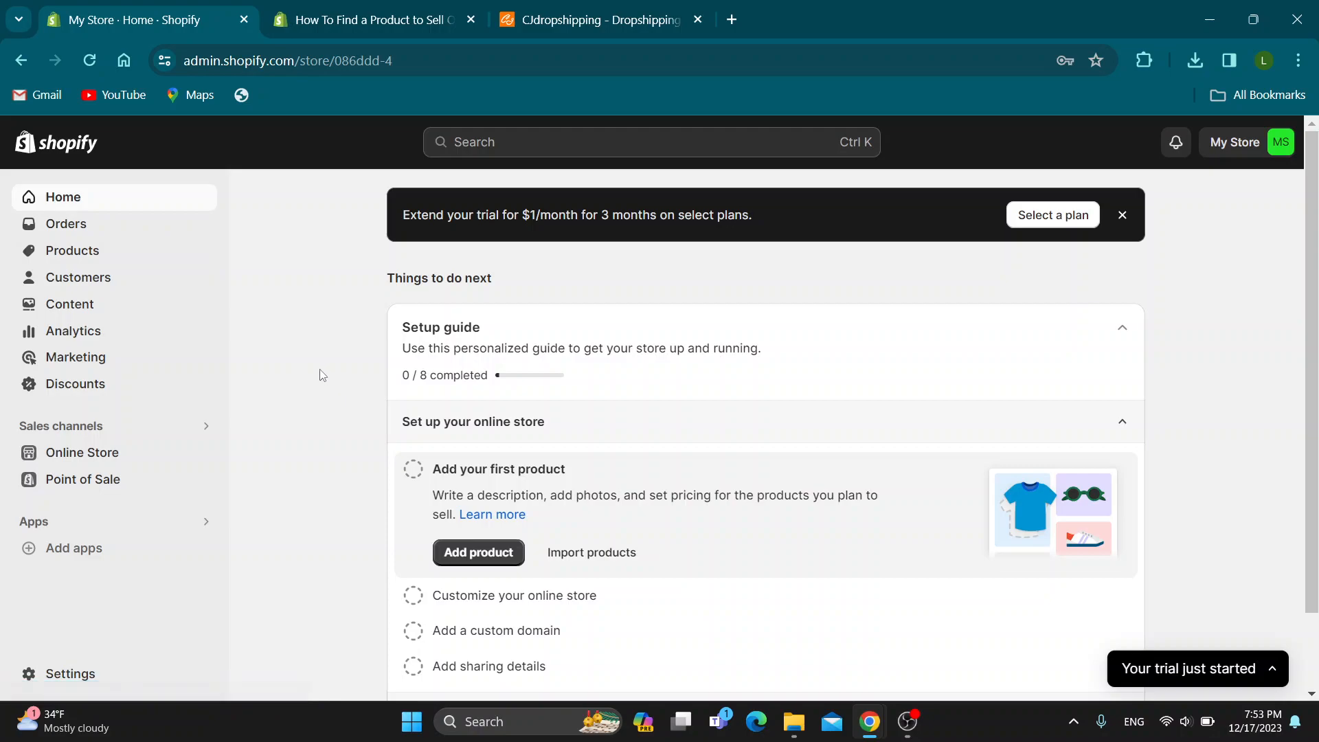
mouse_move(267, 415)
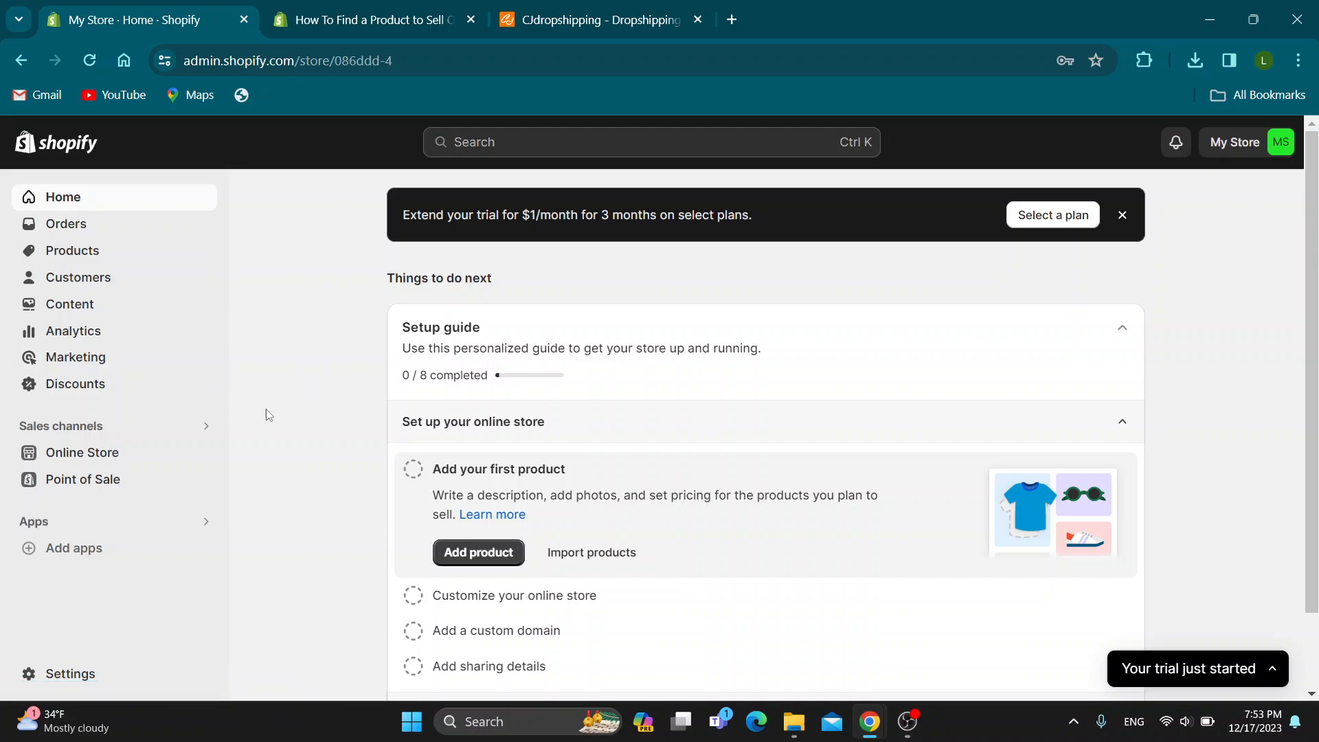
mouse_move(313, 360)
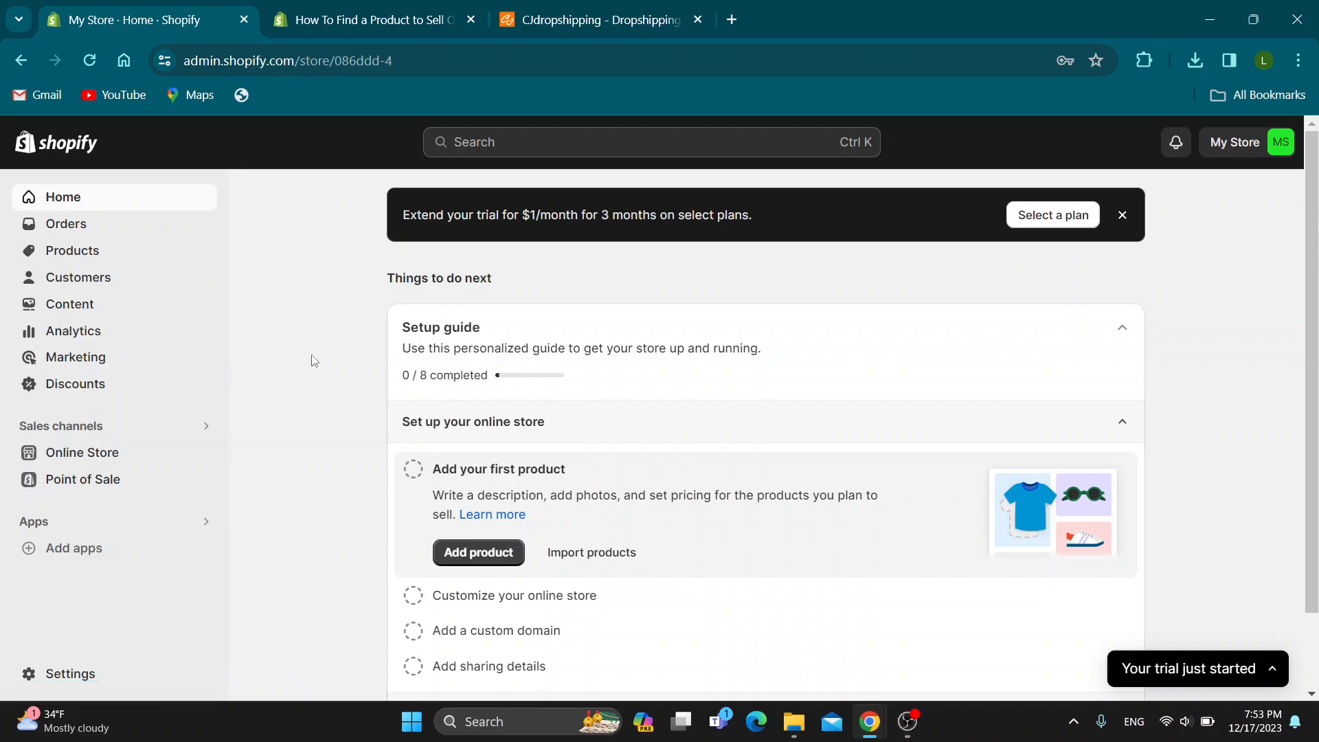
mouse_move(344, 344)
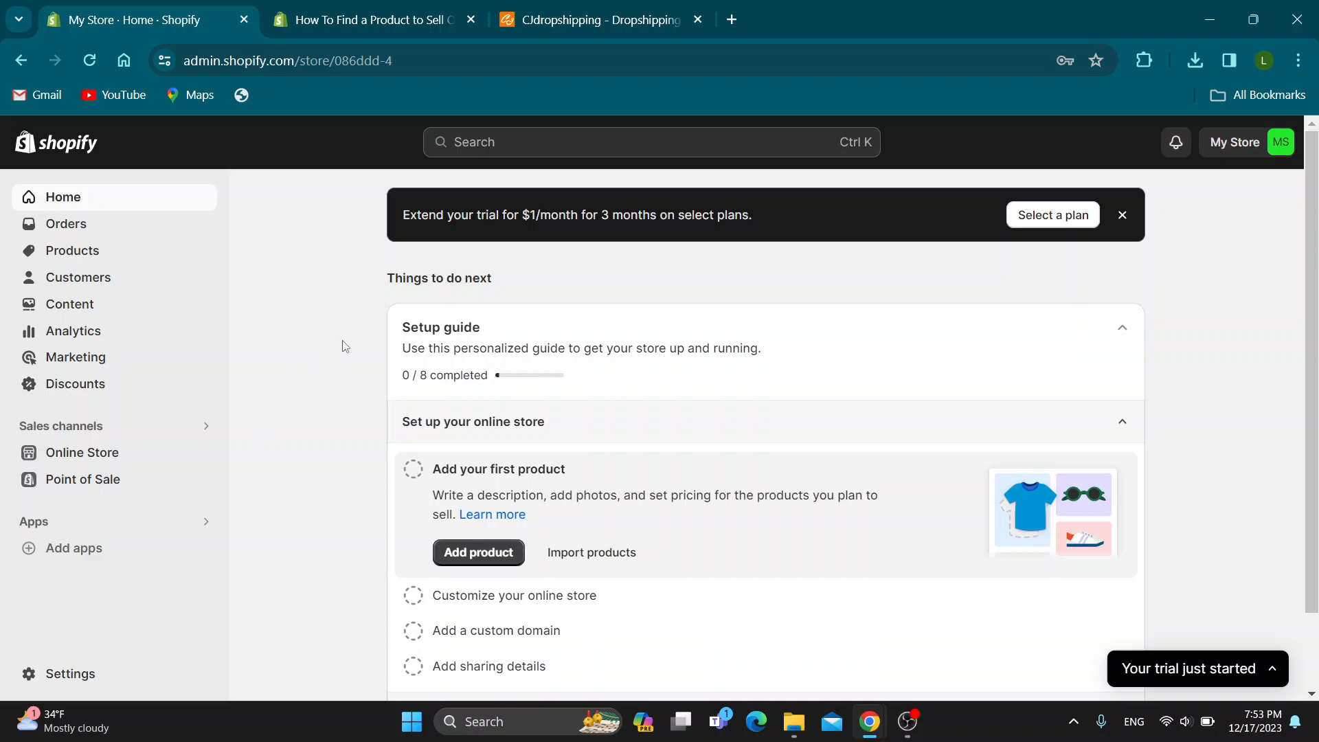
mouse_move(187, 255)
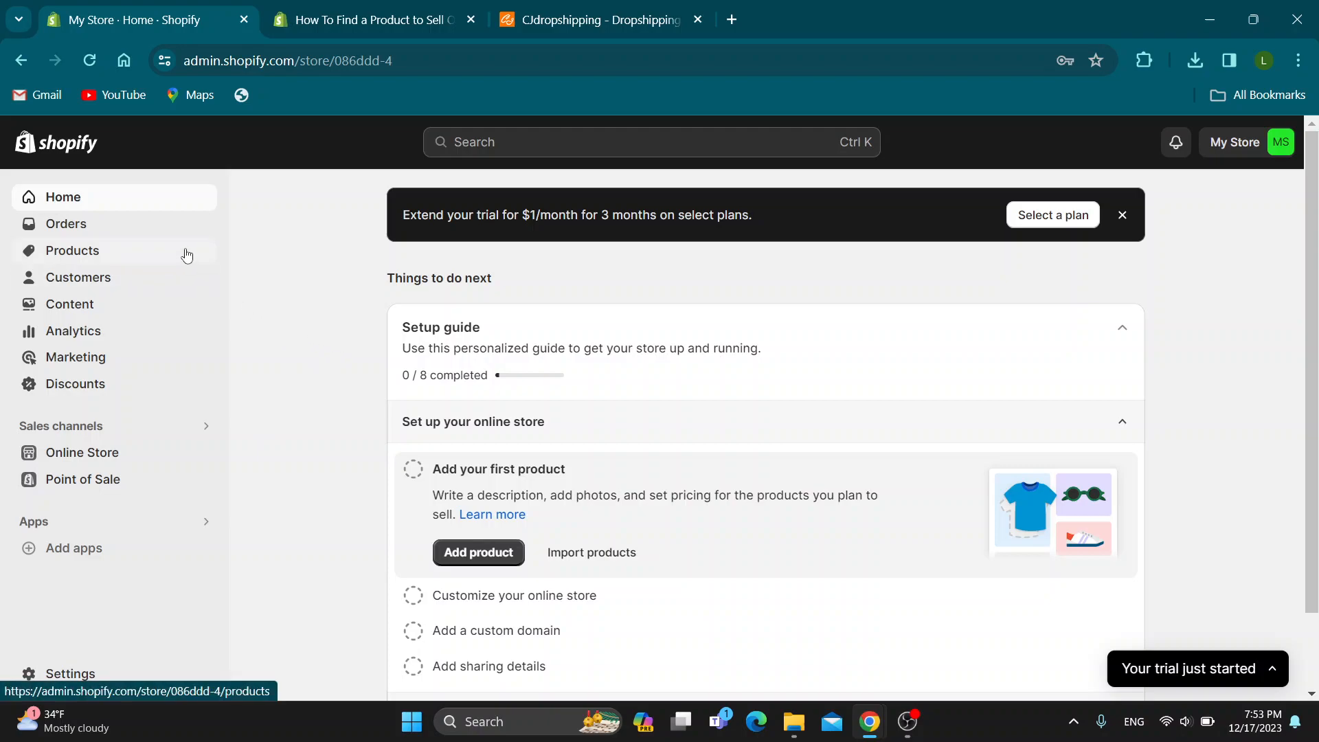
Open the store's Products page from the left sidebar
click(71, 250)
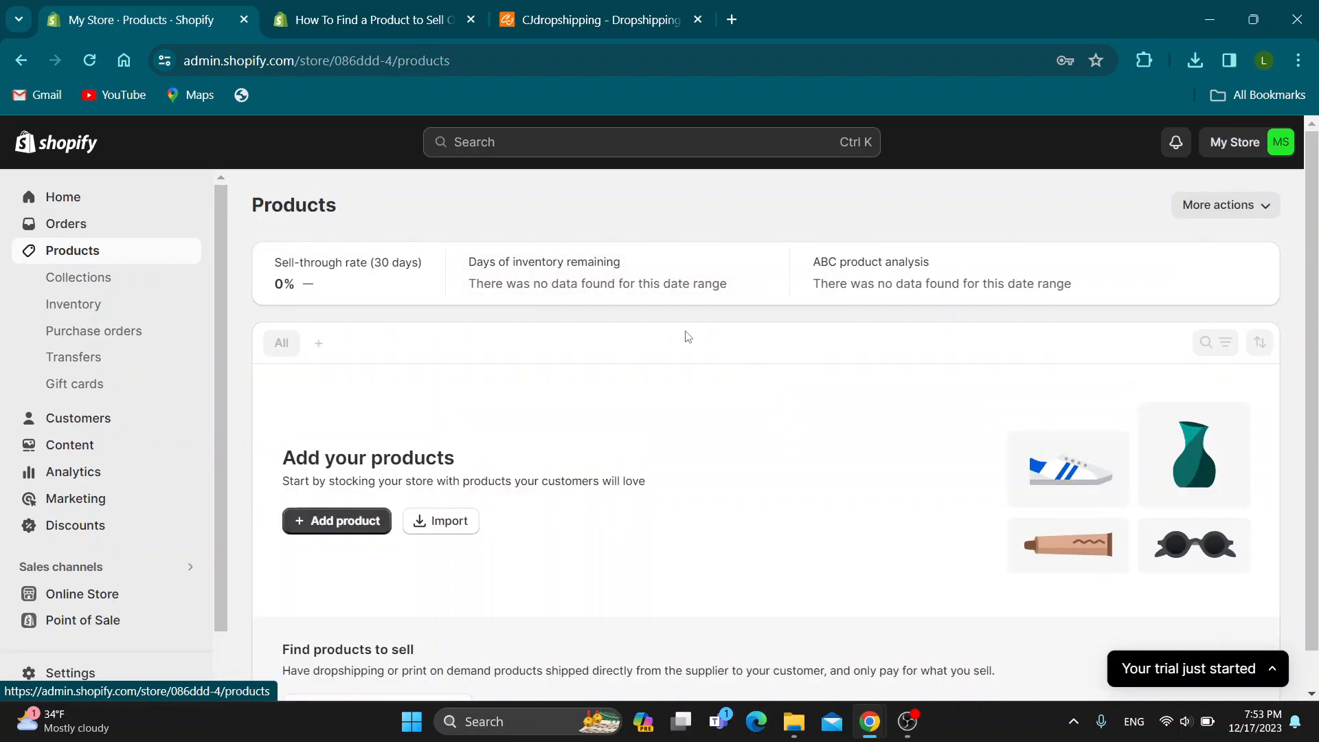
mouse_move(348, 539)
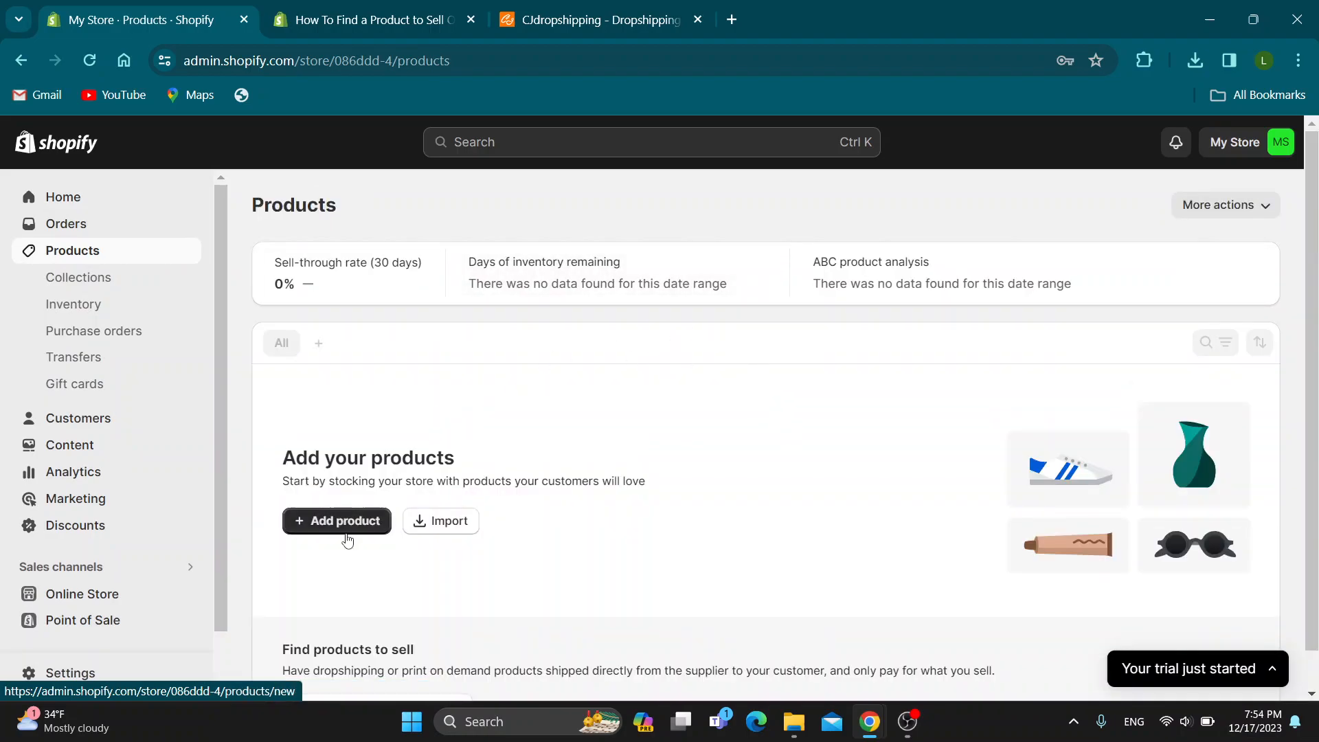
Start a blank new product so the empty Add product form appears
scroll(down, 3)
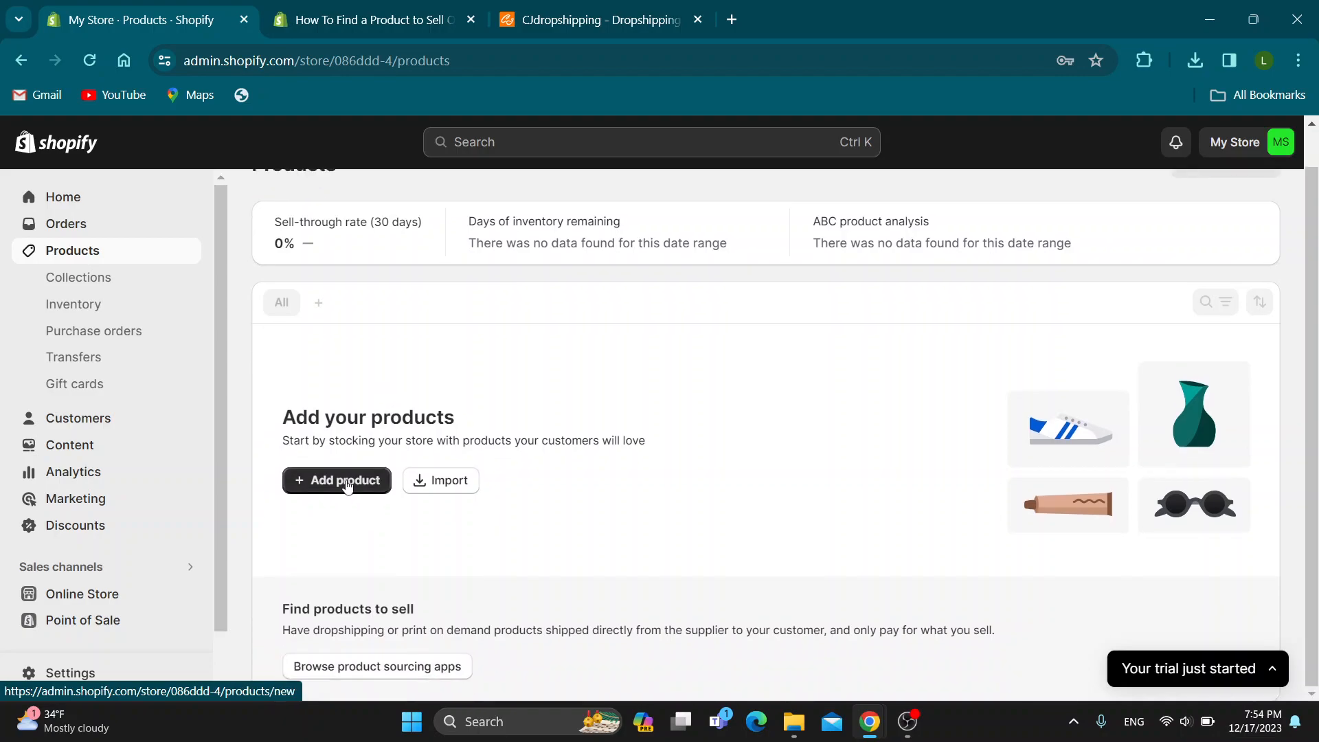
click(338, 481)
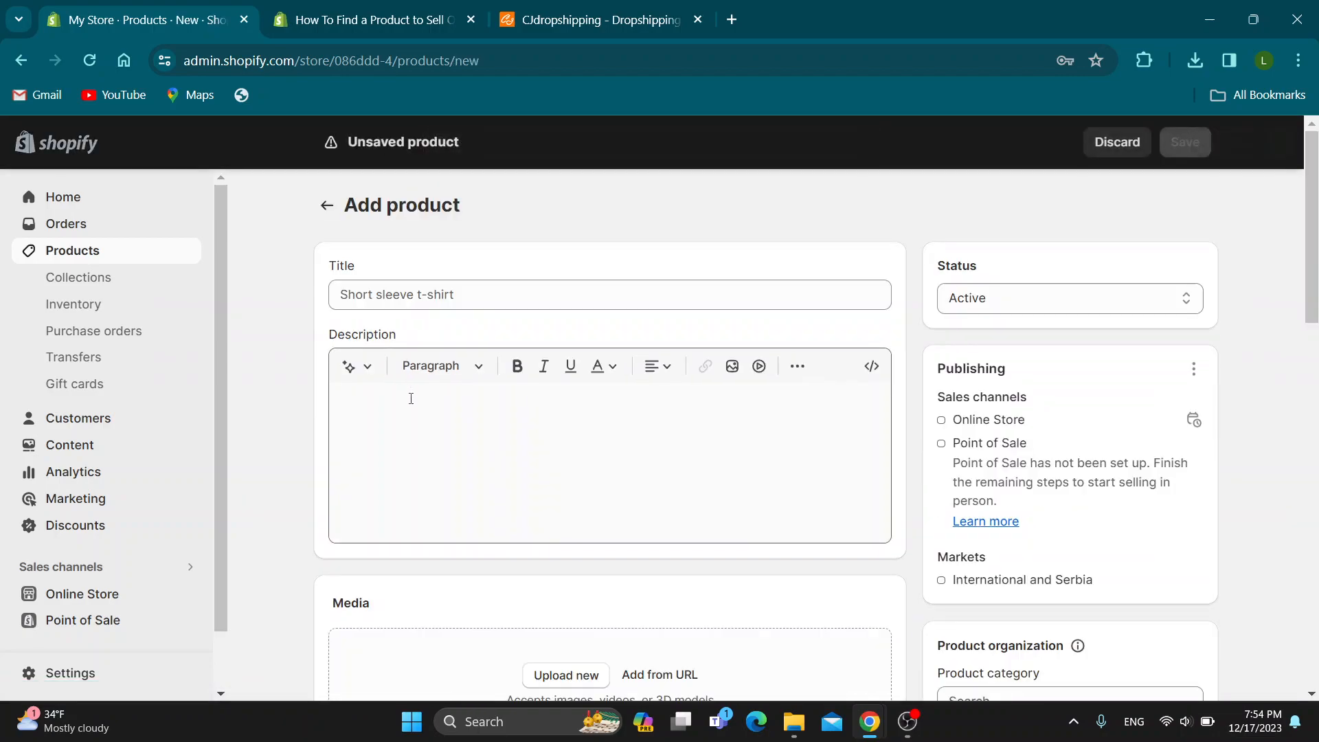
scroll(down, 3)
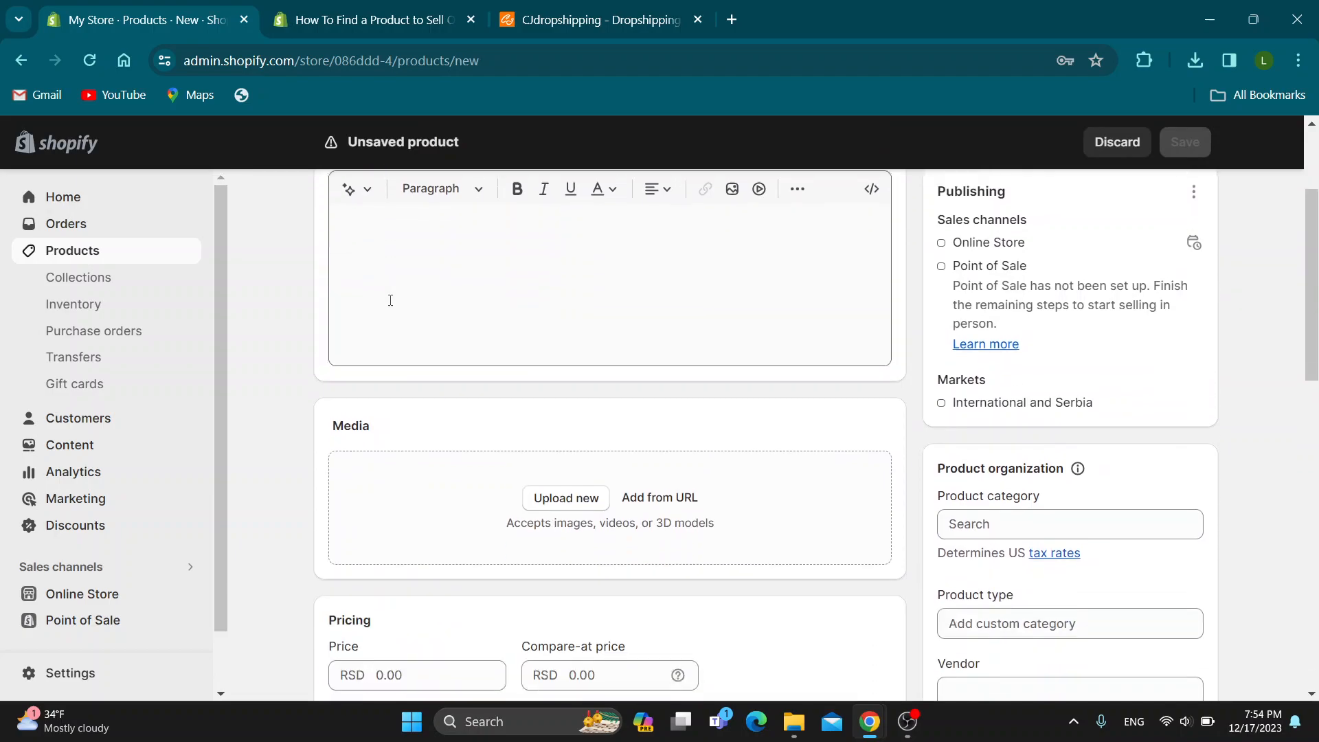
scroll(down, 3)
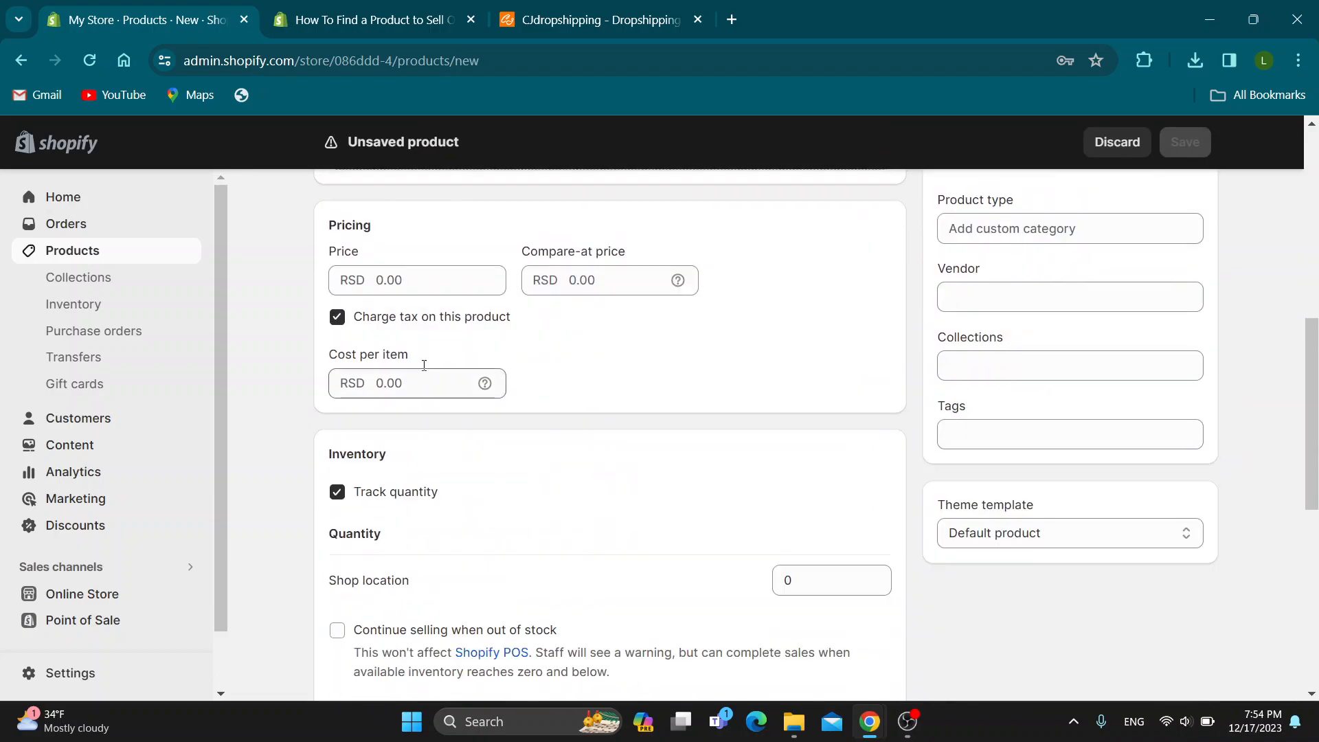
scroll(up, 3)
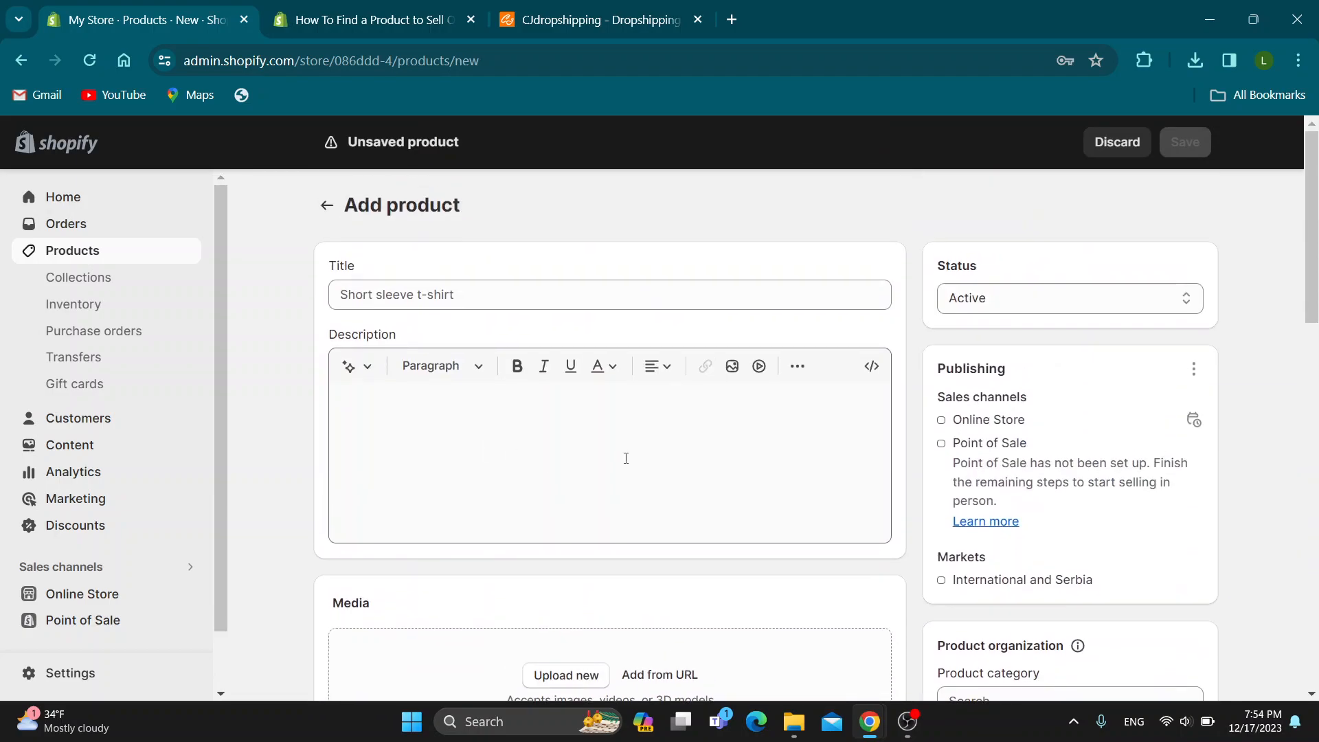
mouse_move(584, 338)
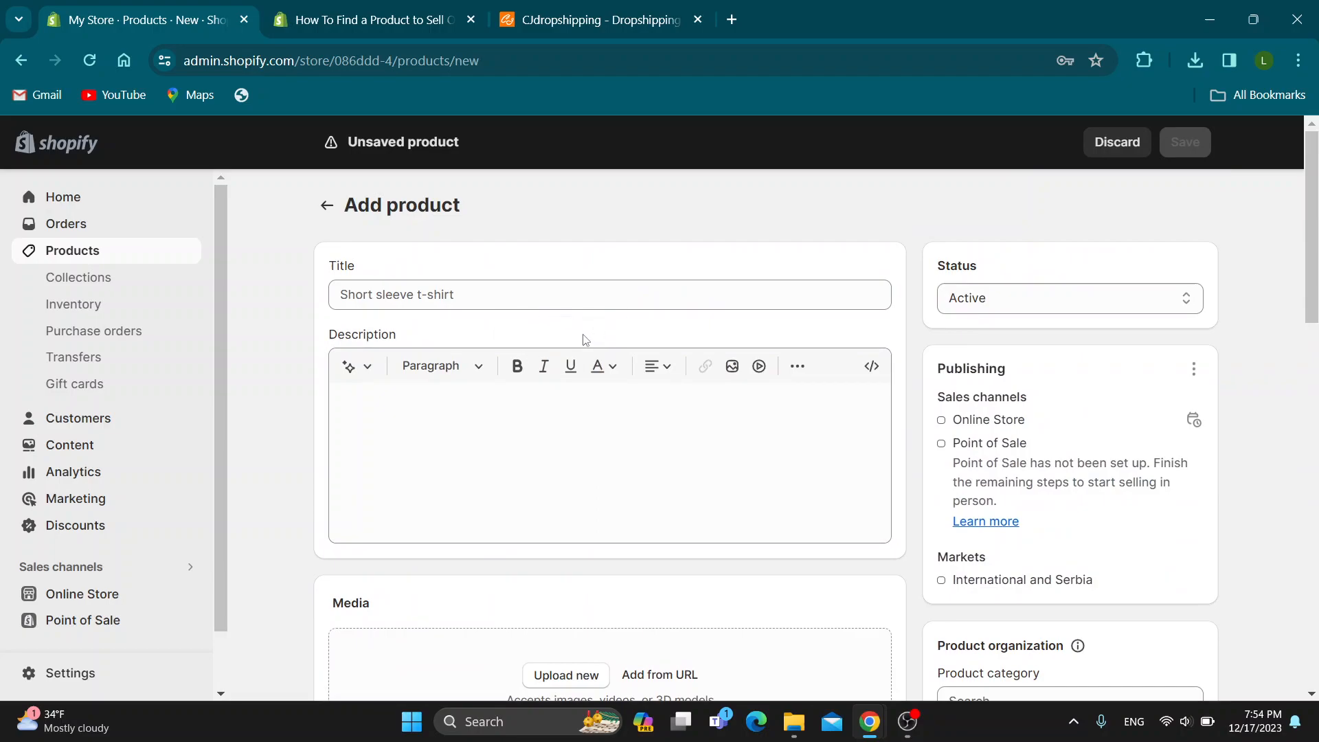
mouse_move(402, 39)
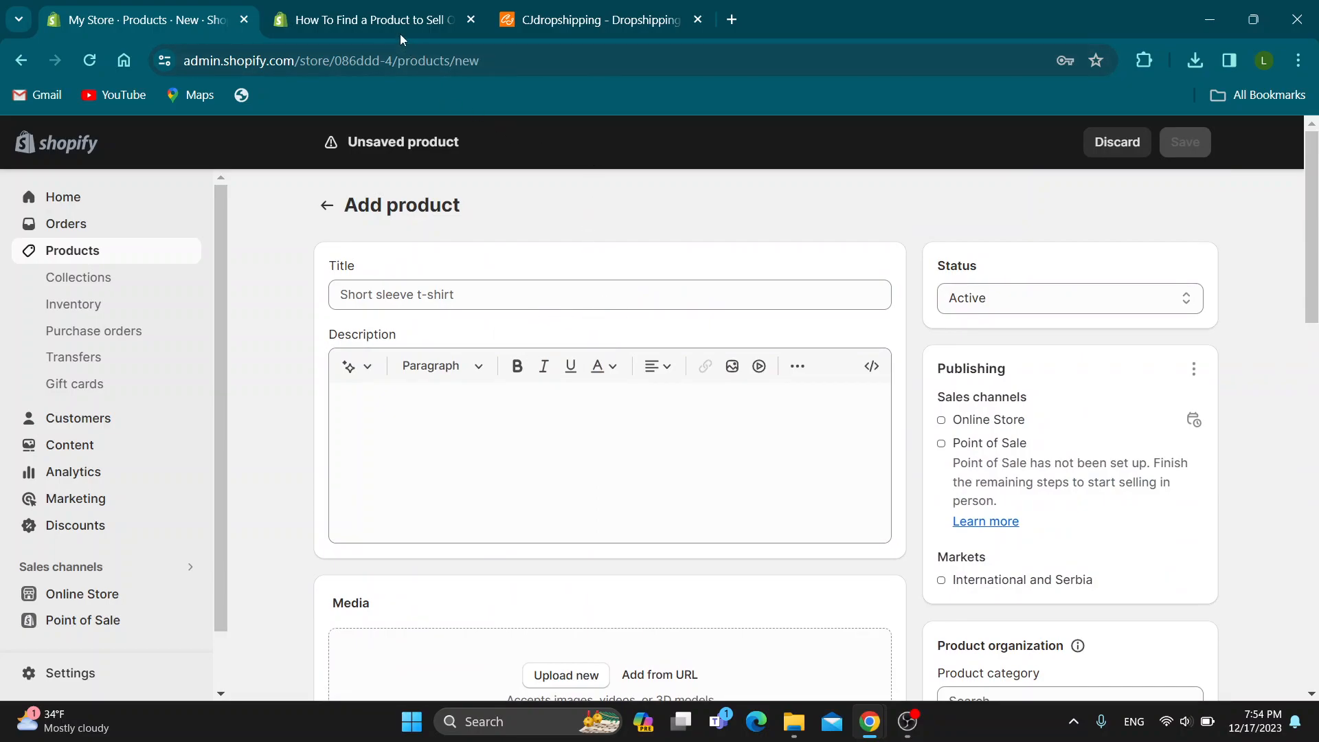
click(373, 20)
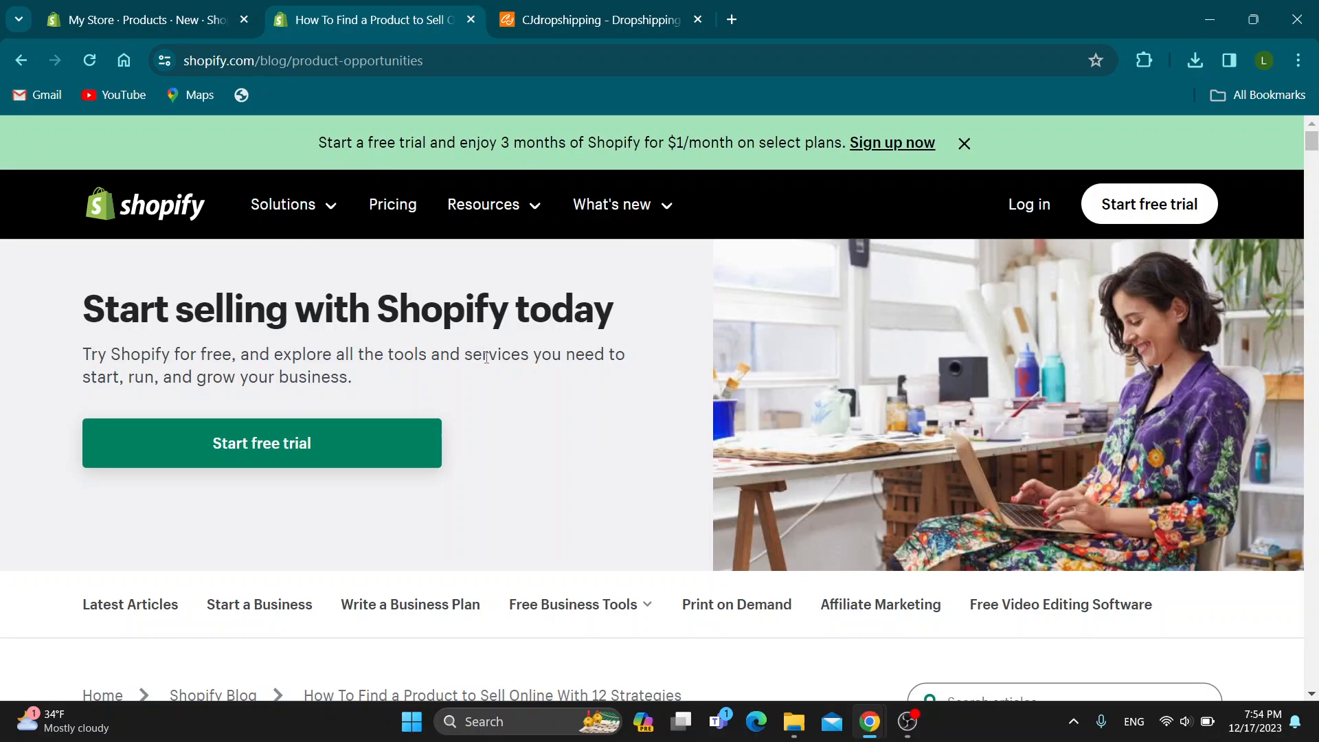
Read down the blog article's list of 12 product-finding strategies
scroll(down, 3)
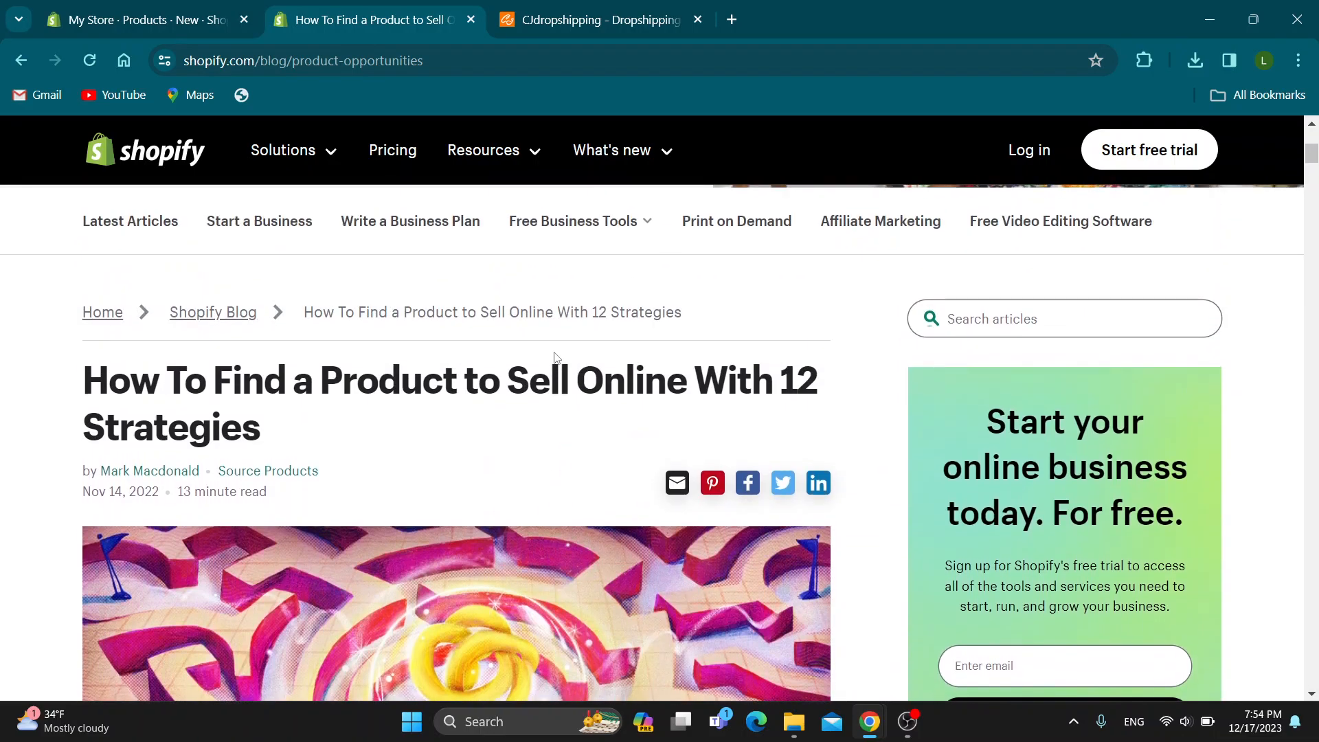
scroll(down, 3)
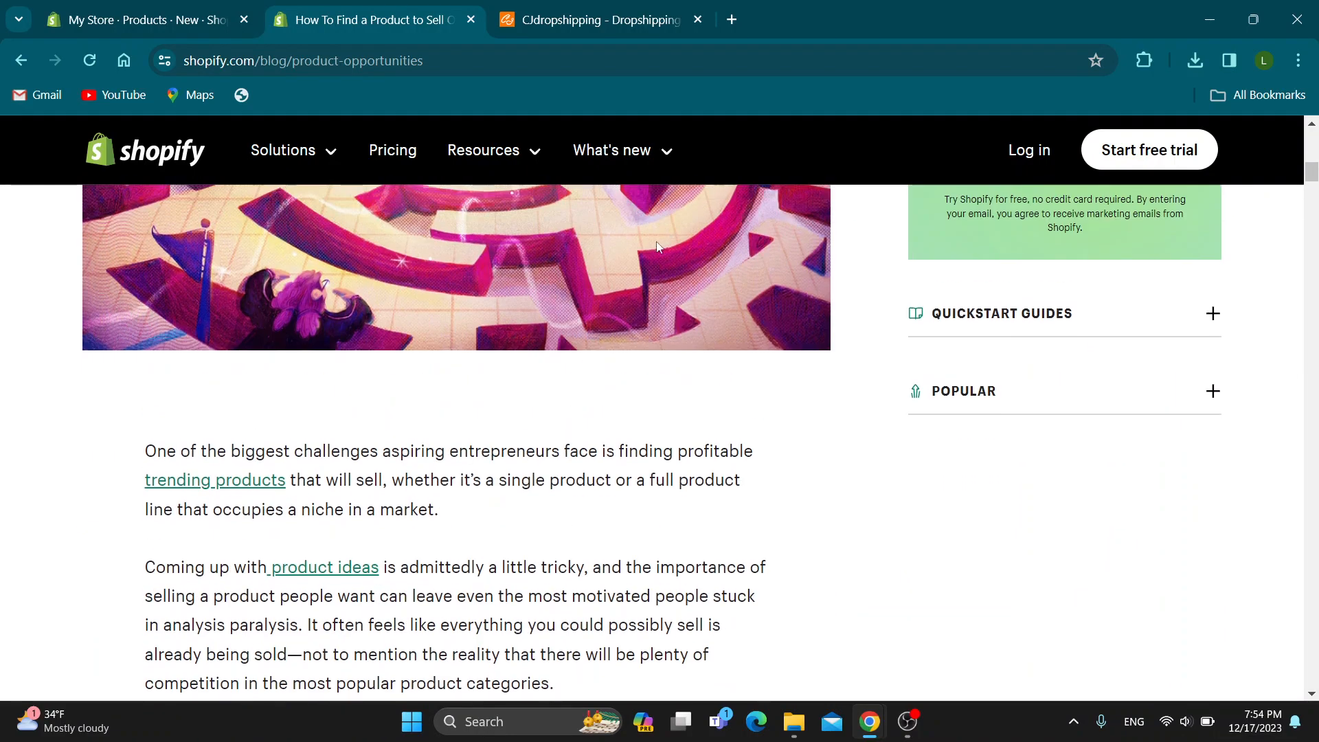
scroll(down, 3)
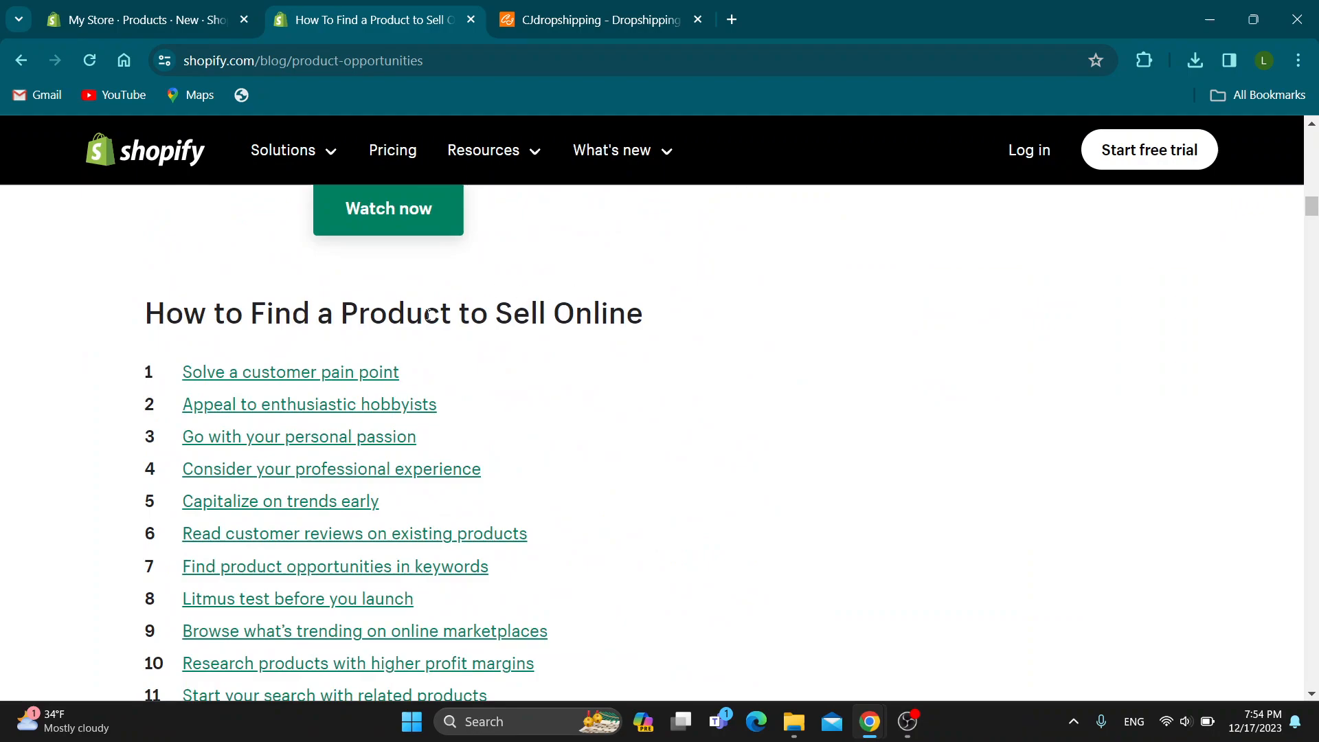
scroll(down, 3)
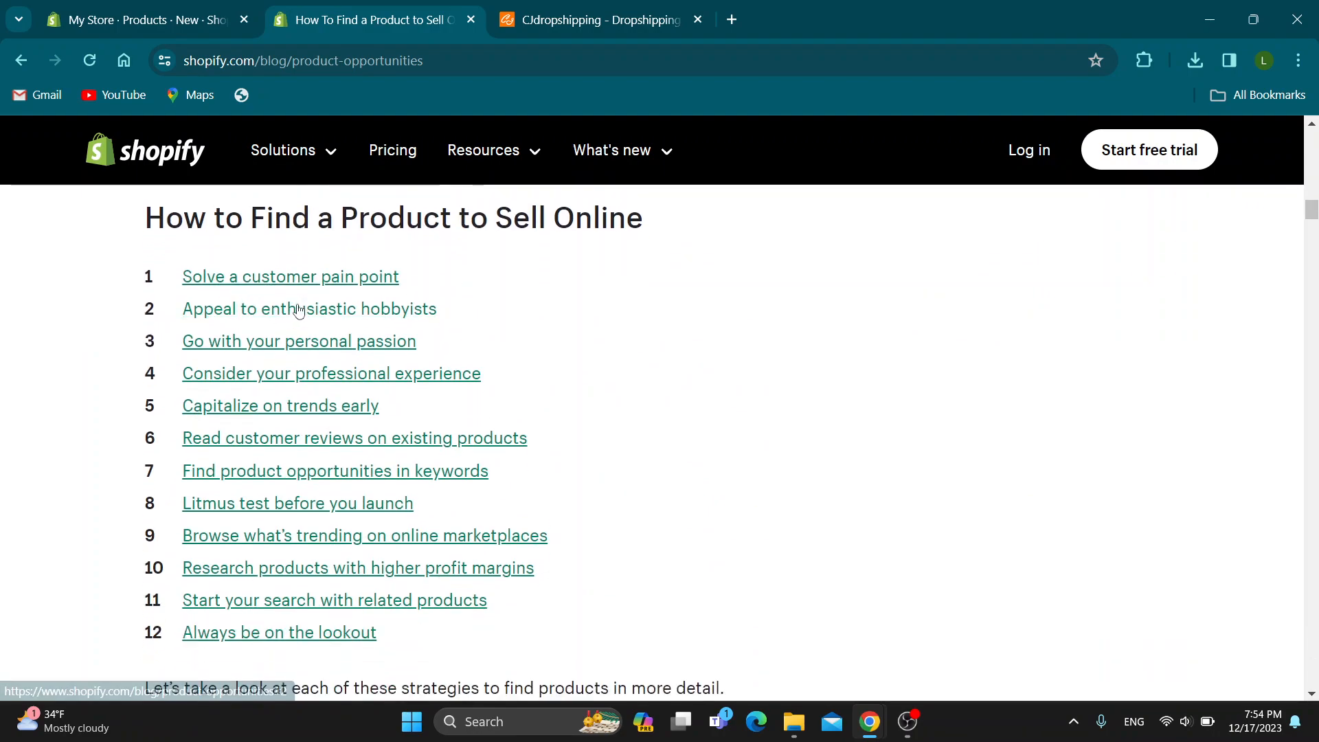
scroll(down, 3)
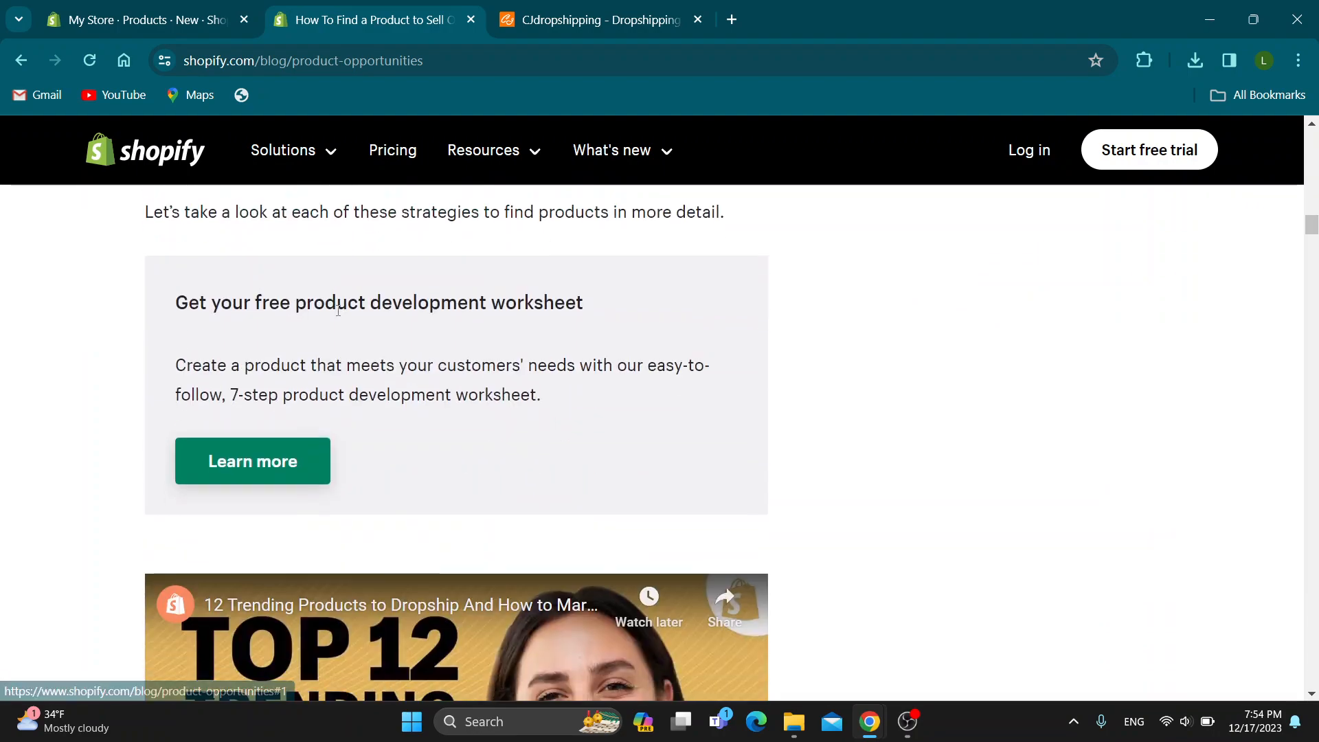
scroll(down, 3)
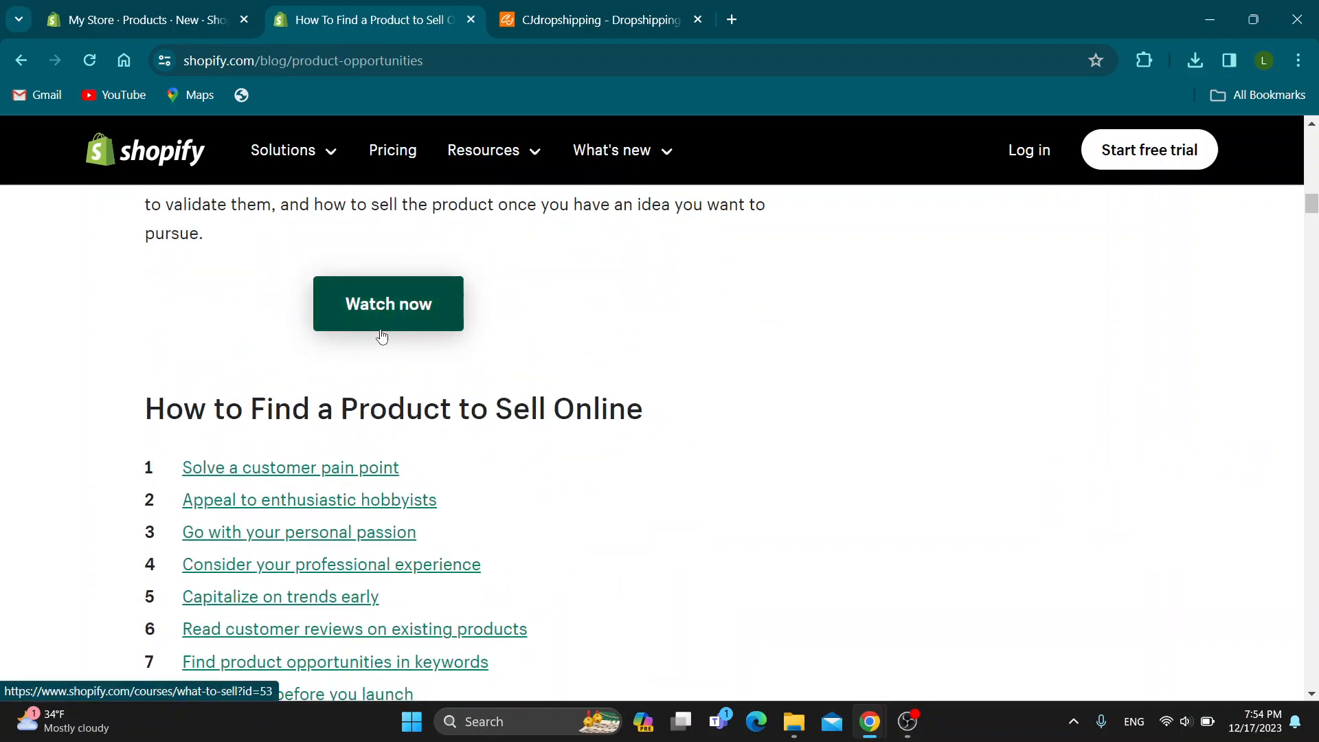
mouse_move(378, 237)
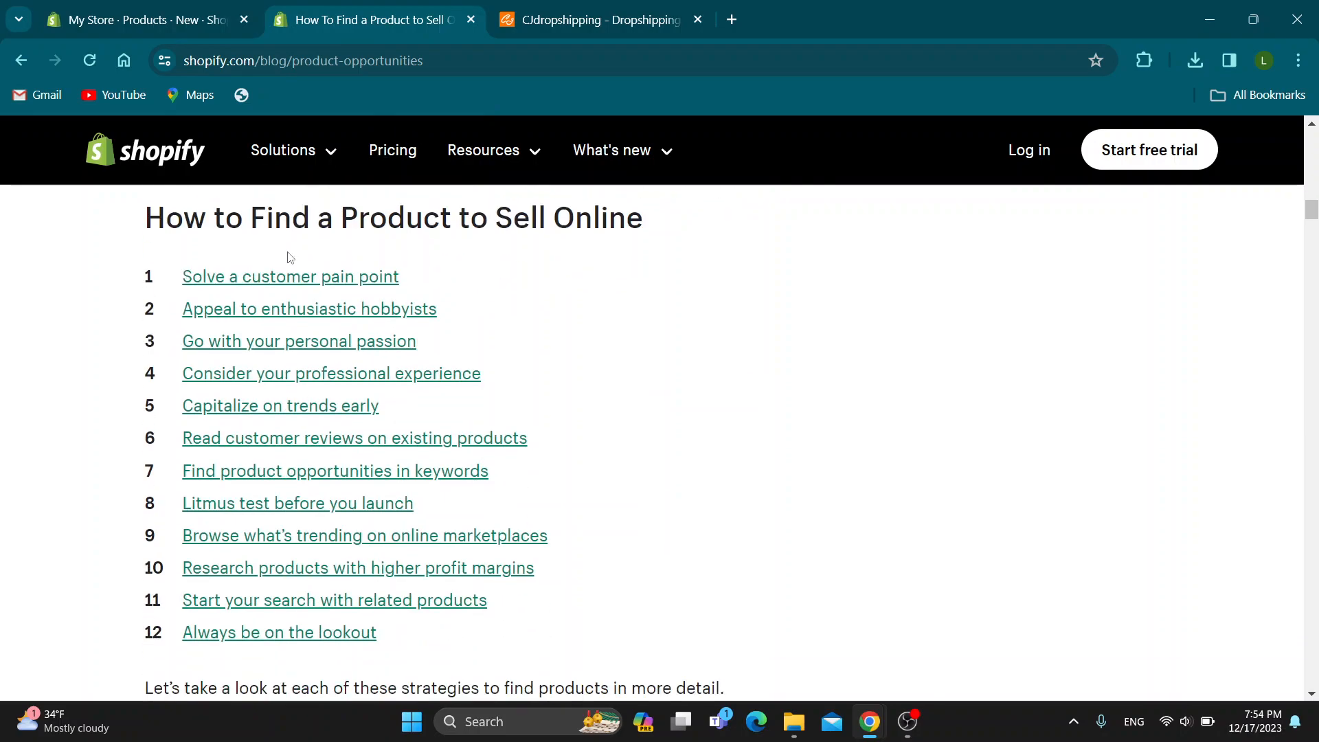
Glance at the Add product form, then move to the CJdropshipping homepage
click(137, 20)
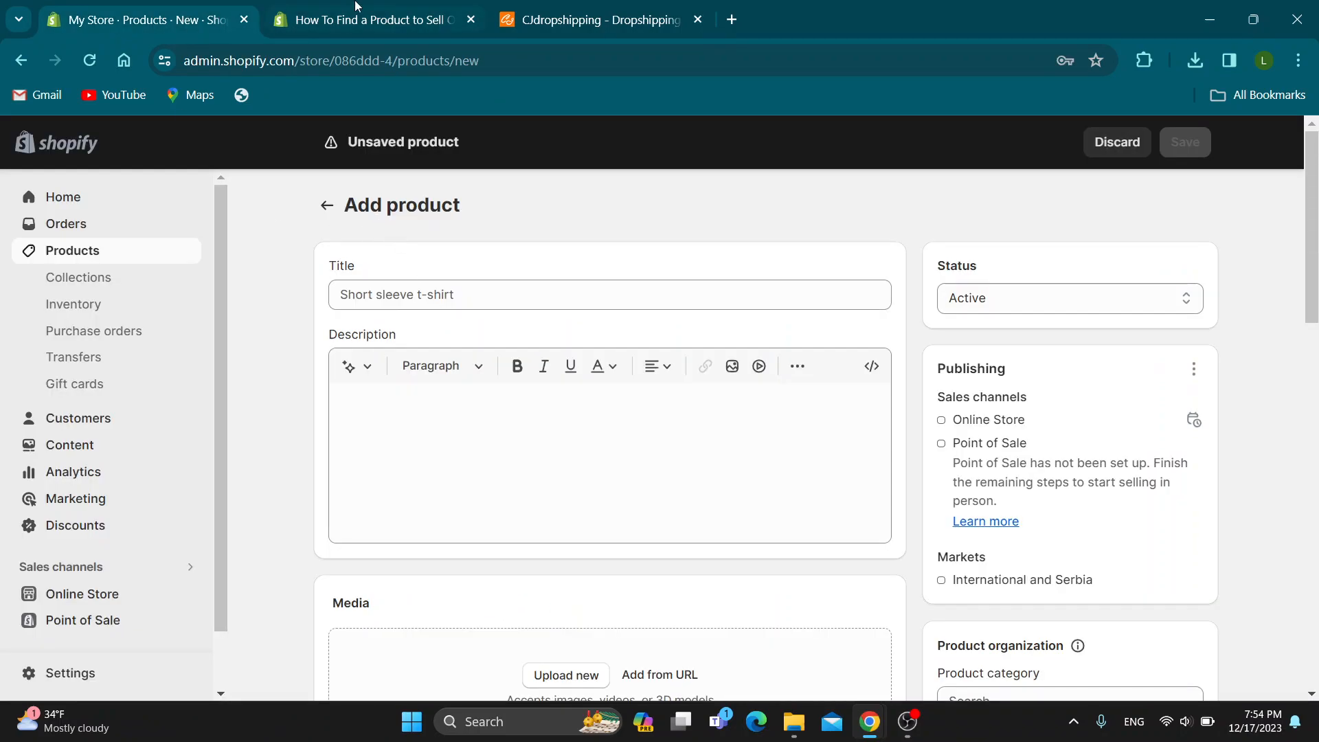
click(376, 19)
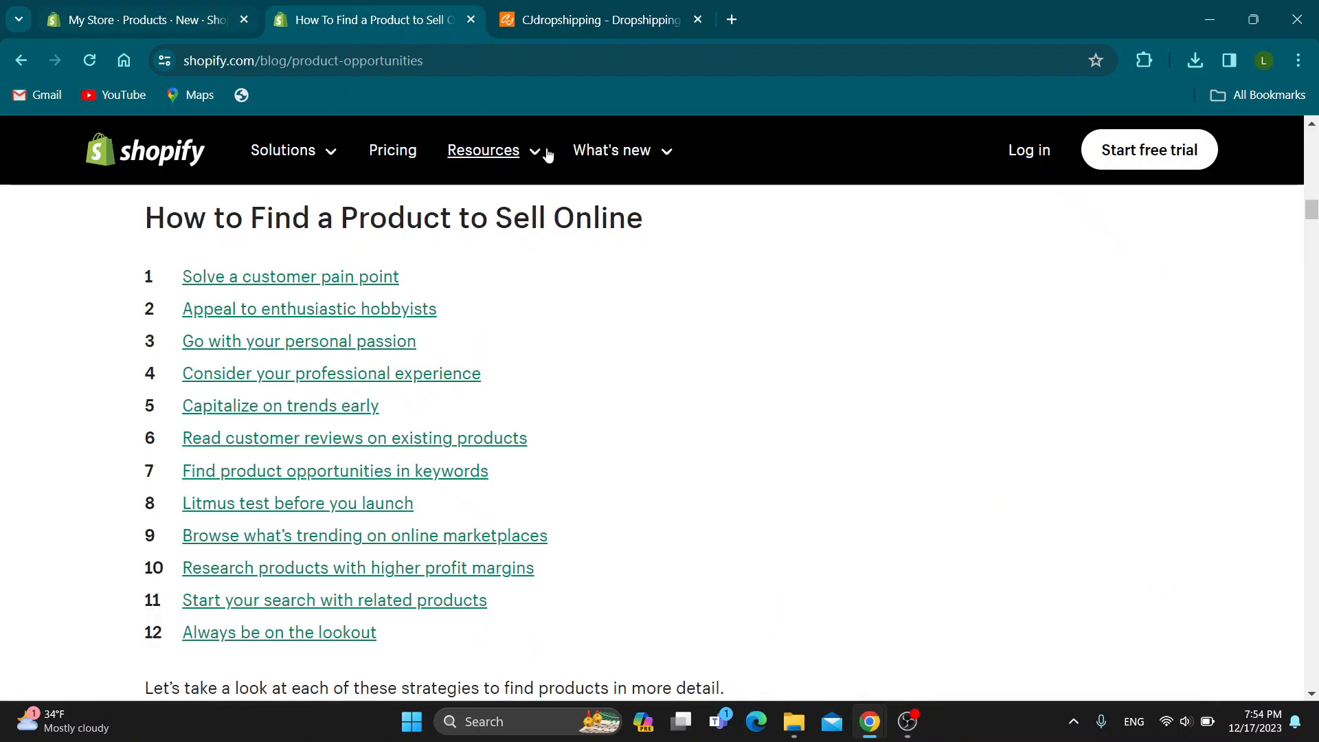
click(599, 20)
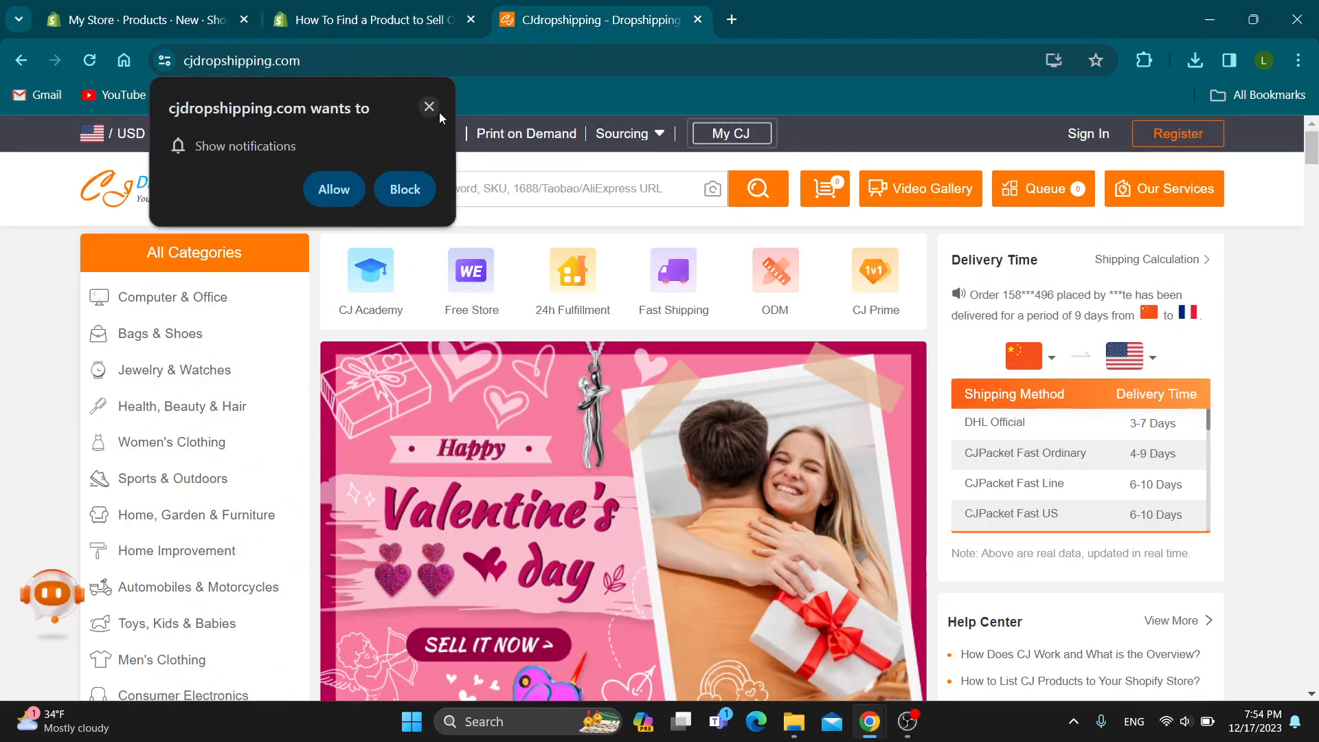
Dismiss the notifications request and browse the homepage's product categories
click(428, 107)
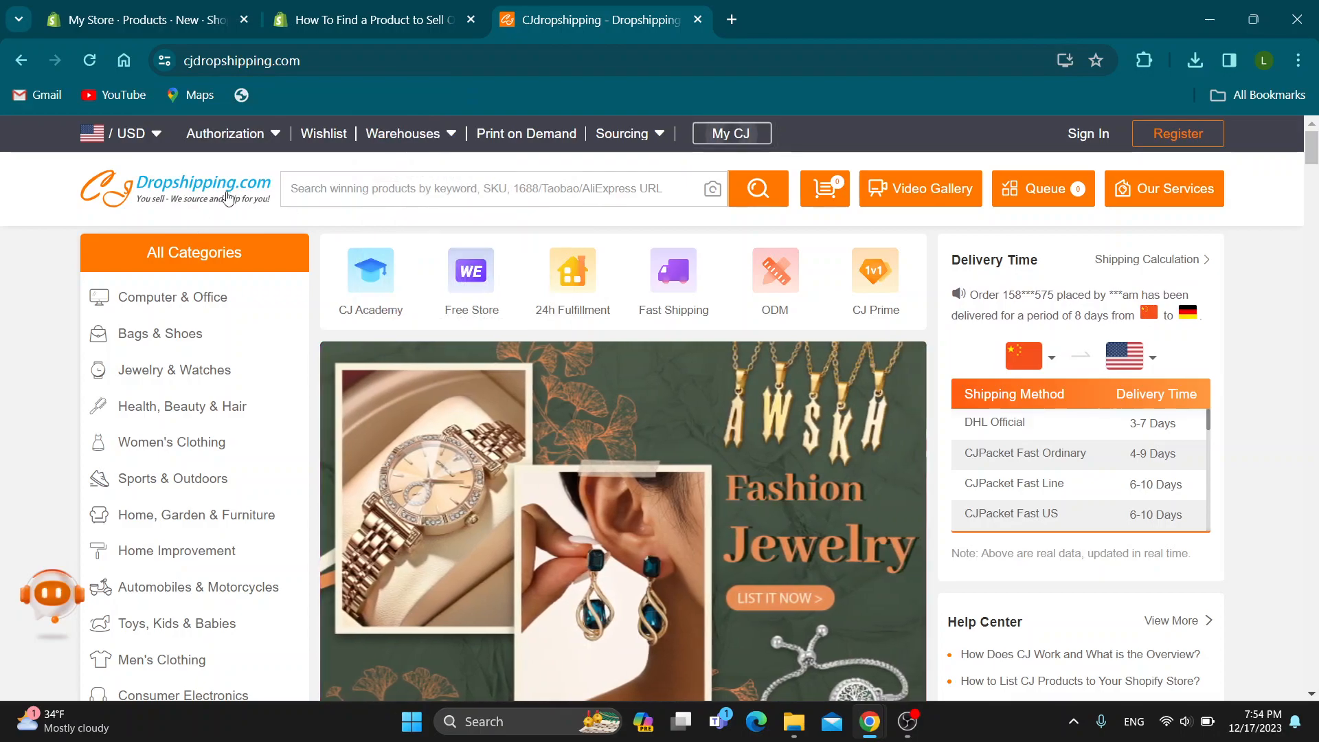
click(196, 515)
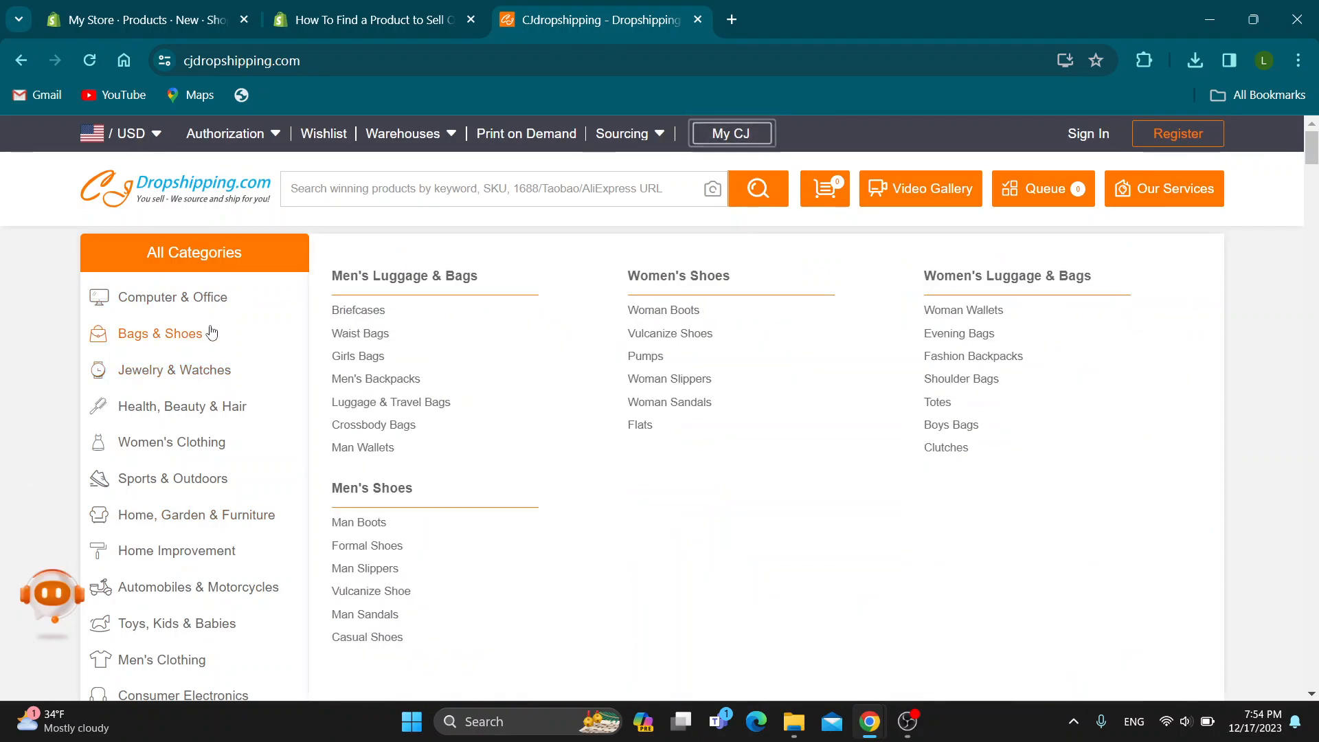
scroll(down, 3)
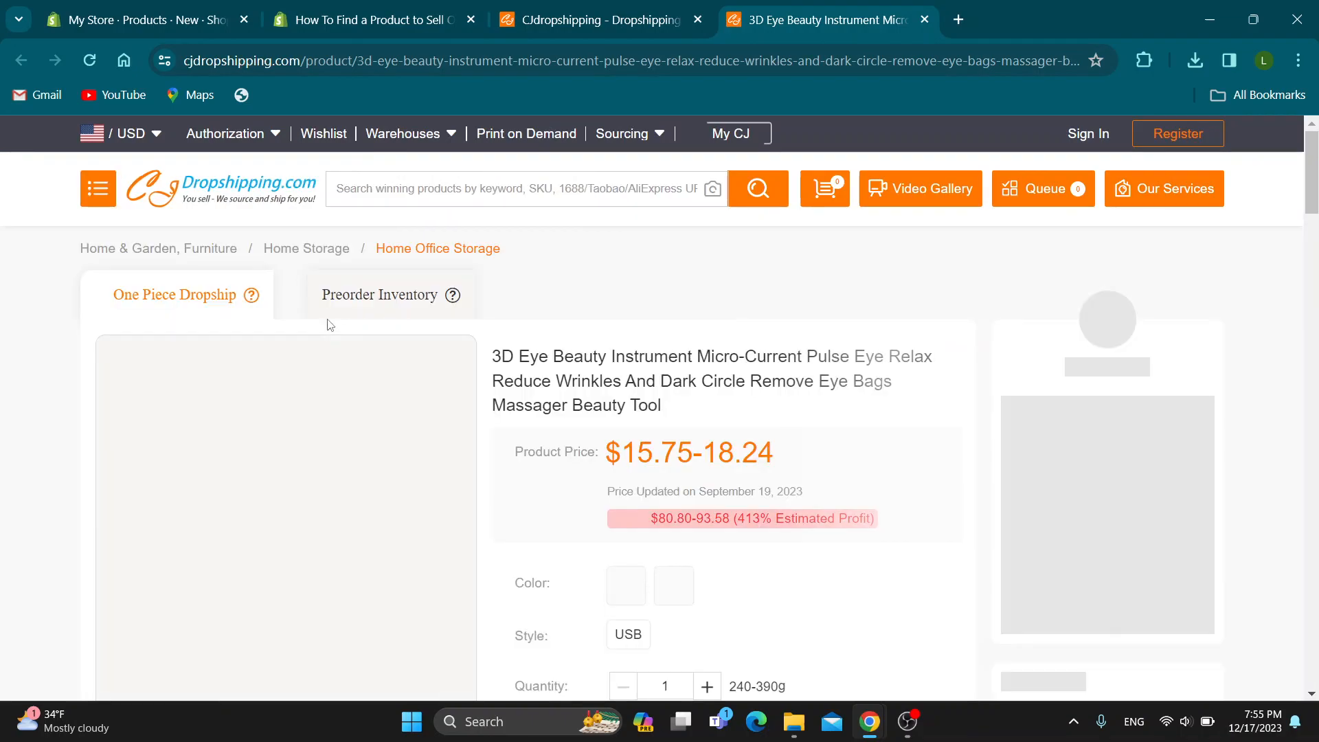
Check the eye massager's shipping and total costs, then head back to the store's Home page
scroll(down, 3)
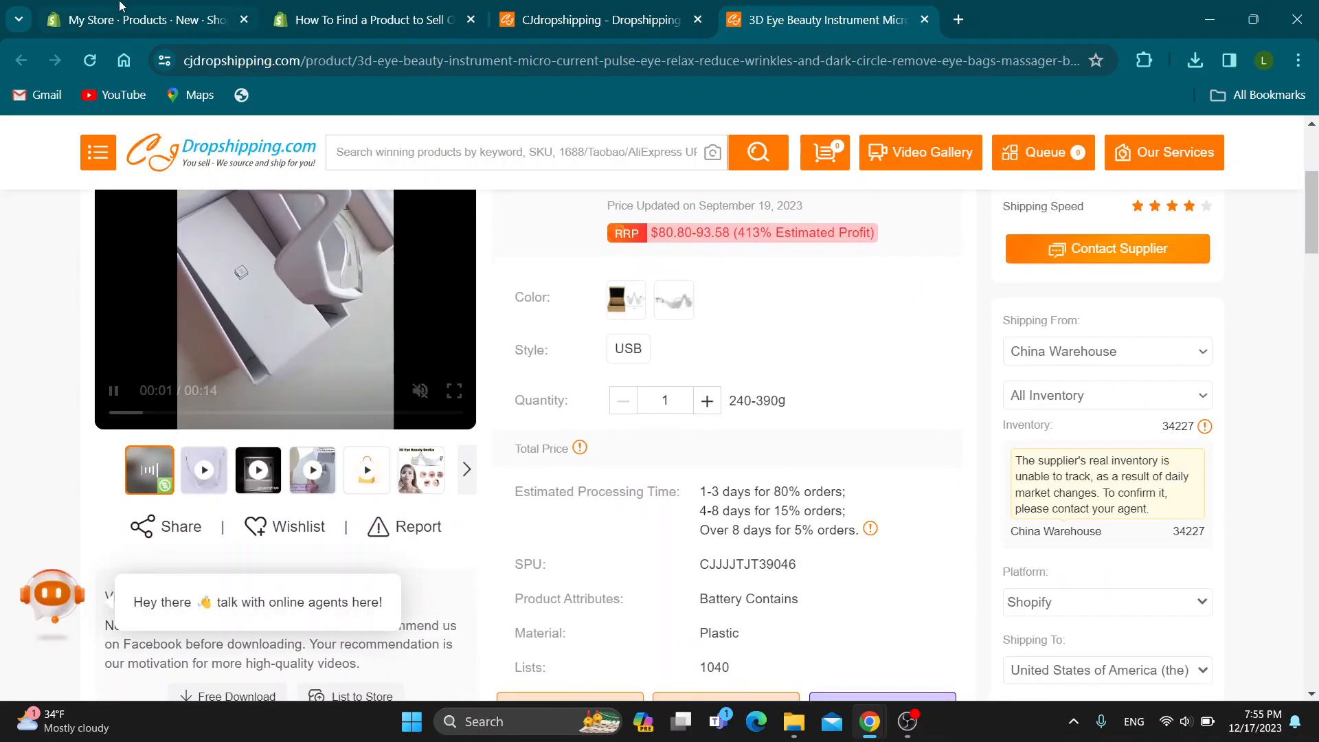
click(137, 19)
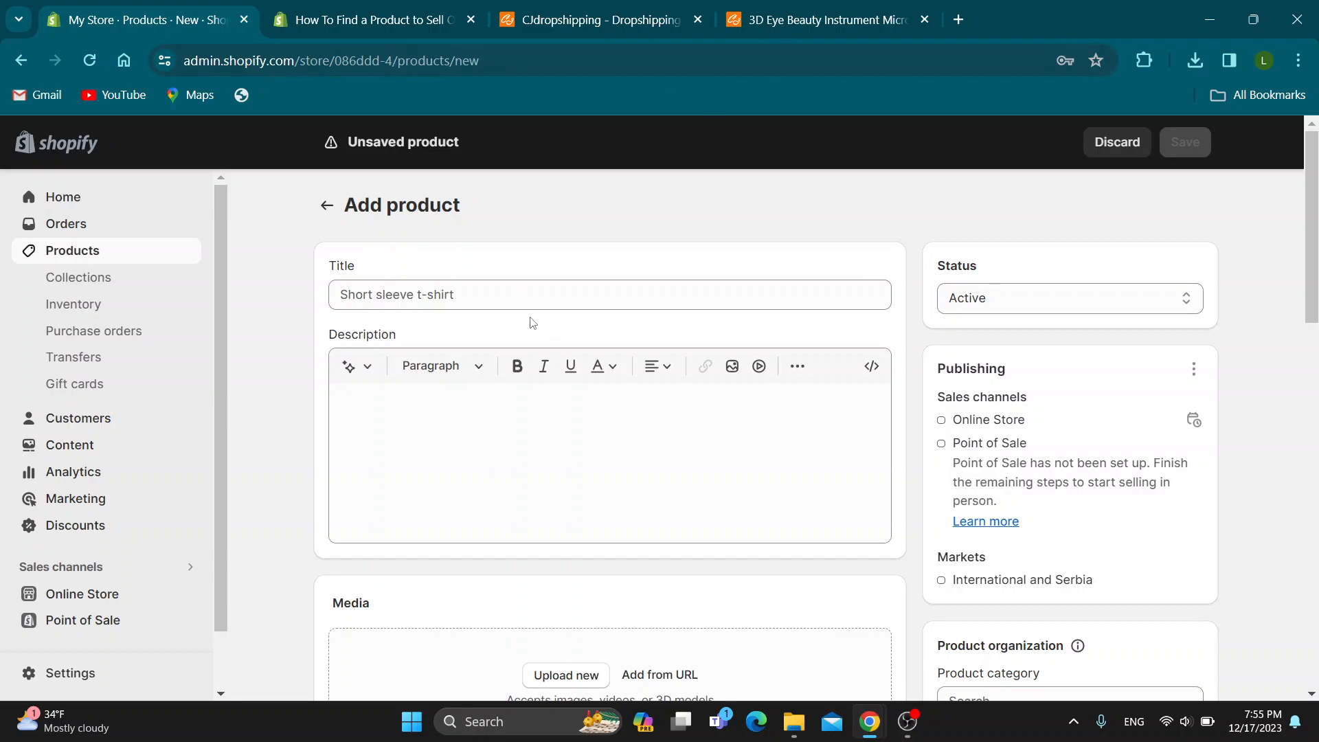
click(830, 19)
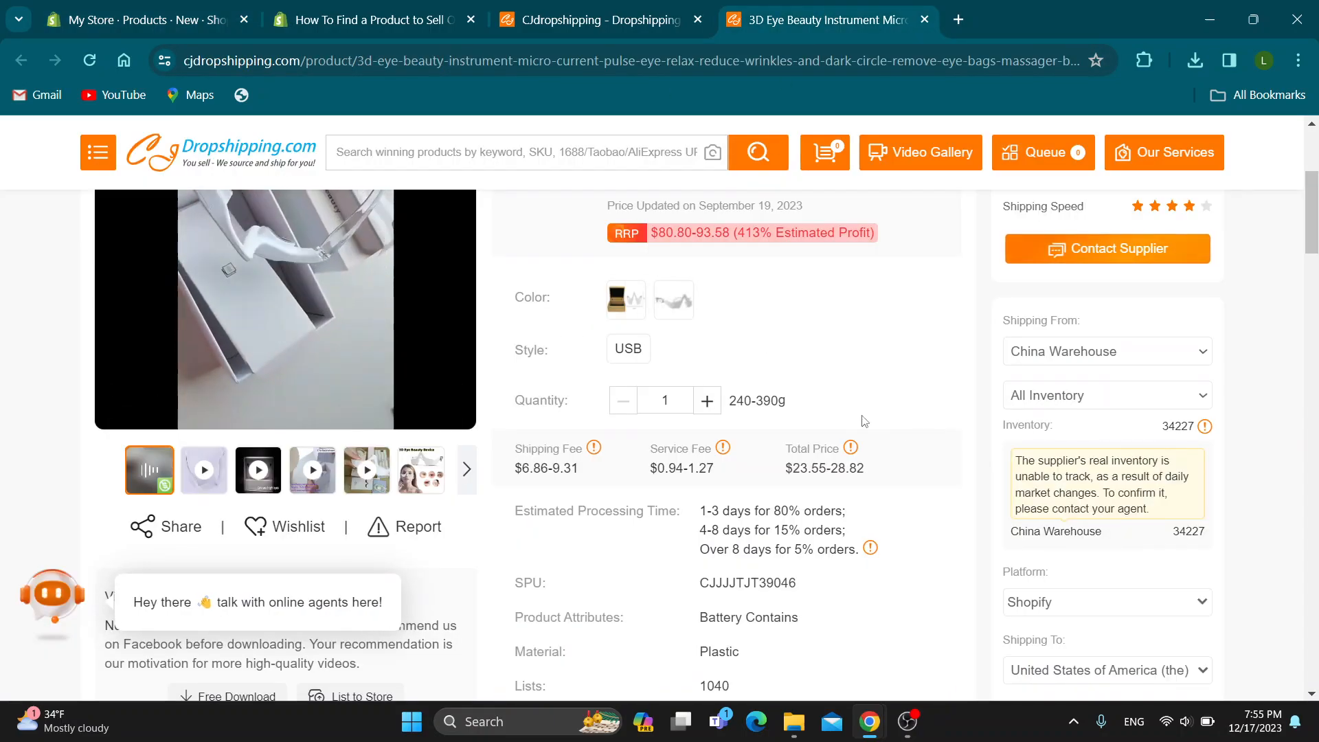
click(137, 19)
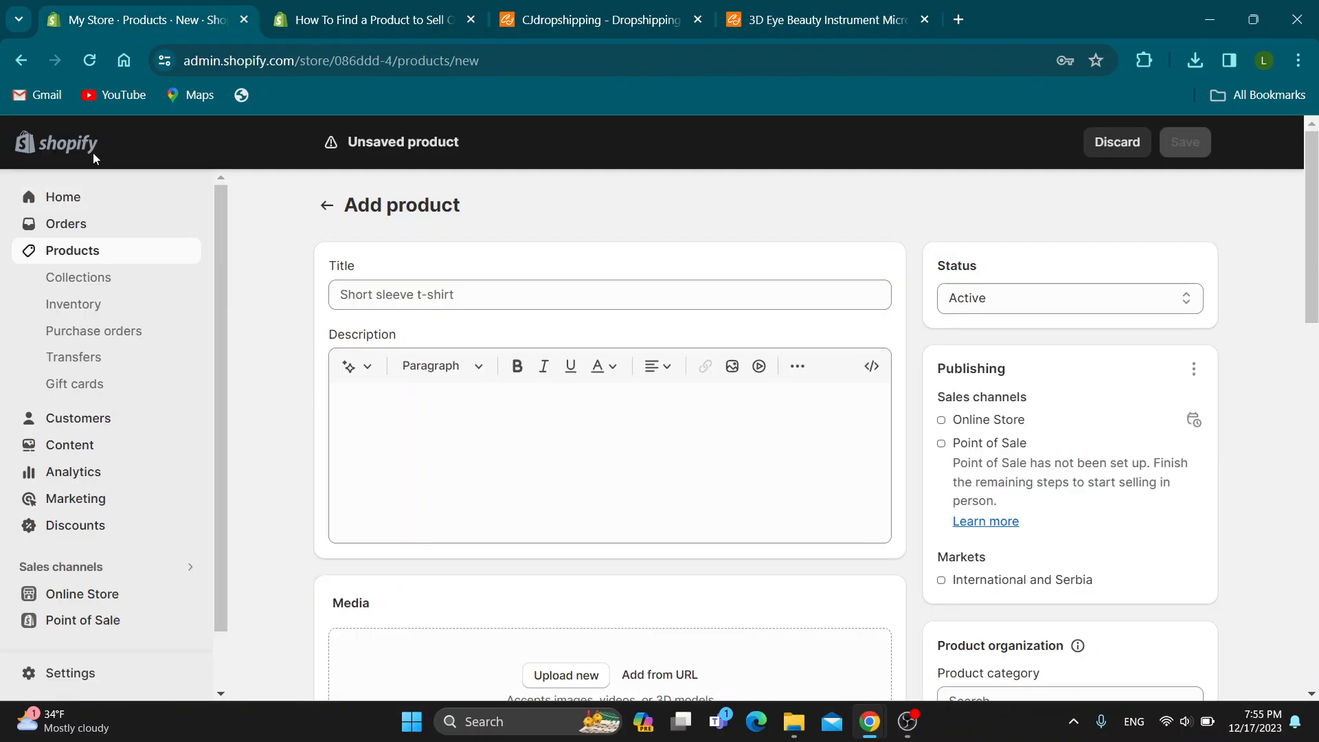
mouse_move(103, 201)
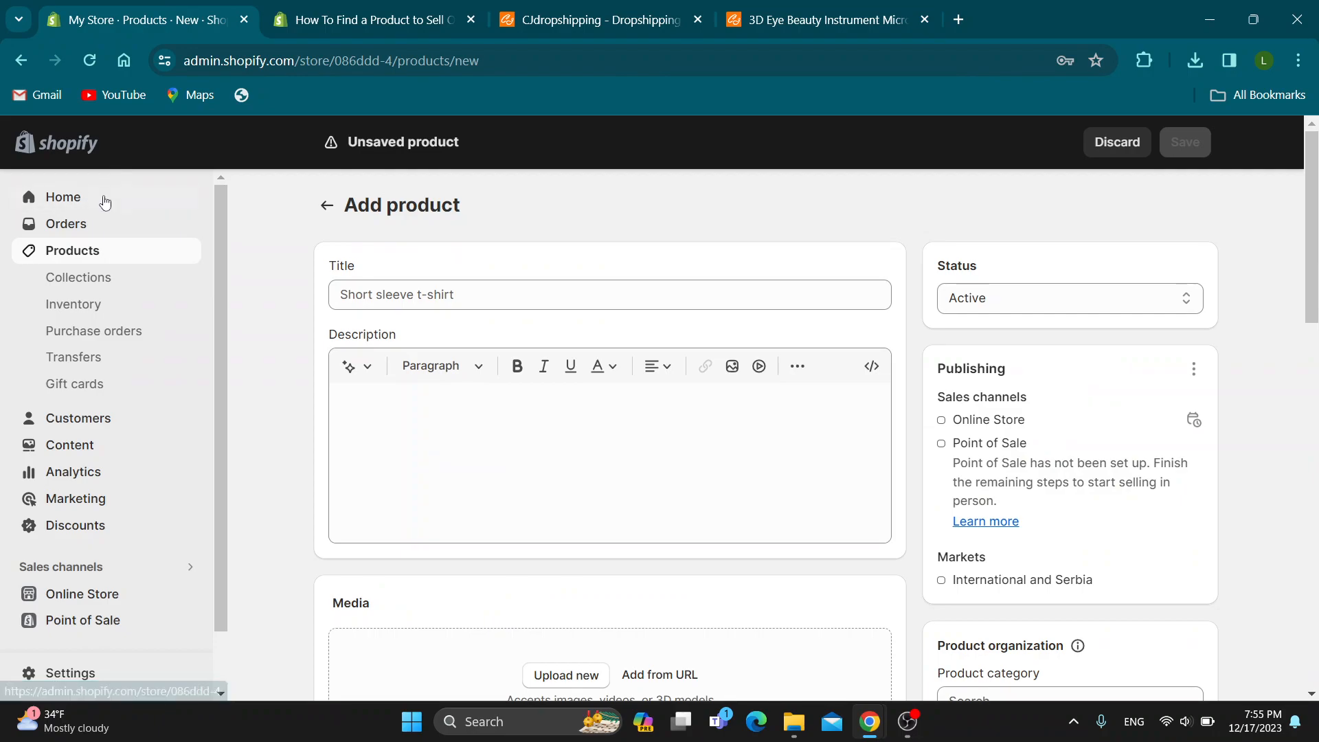
click(384, 19)
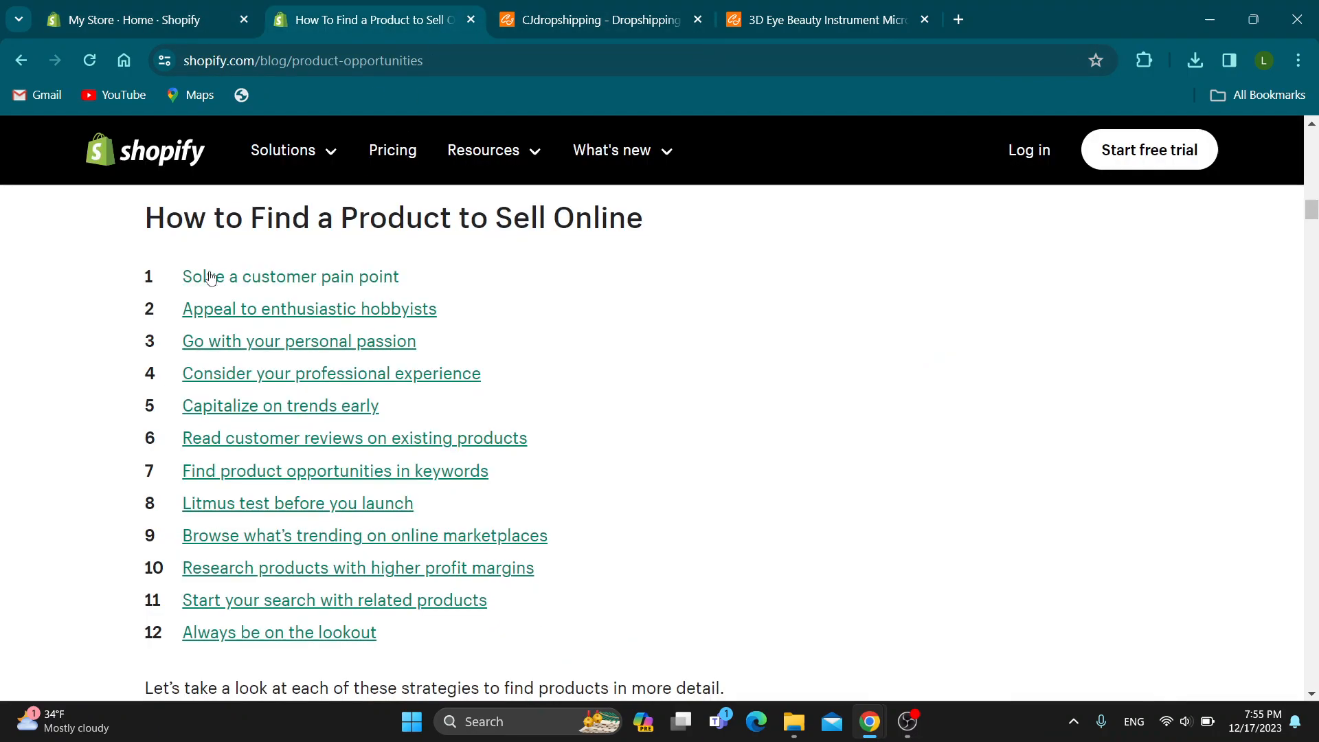
Show the store admin Home page and collapse the trial-started notice
click(124, 19)
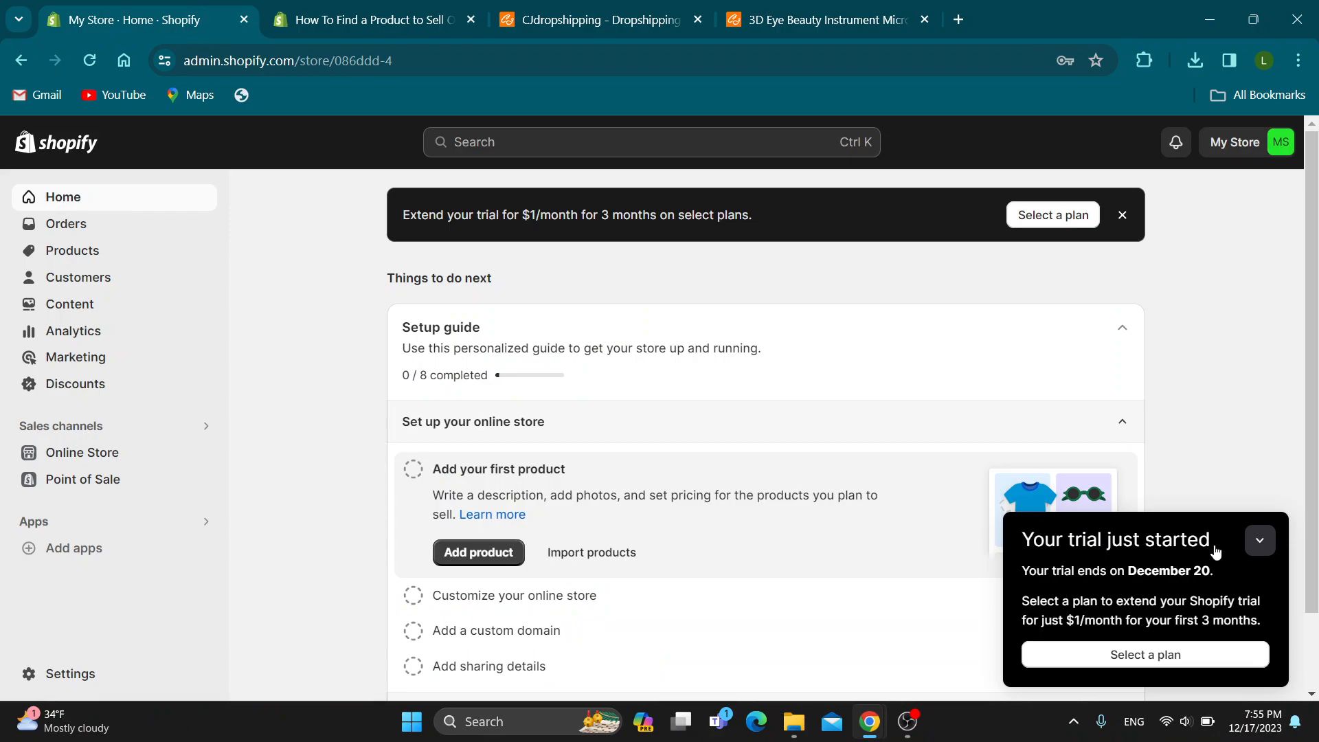
click(1260, 540)
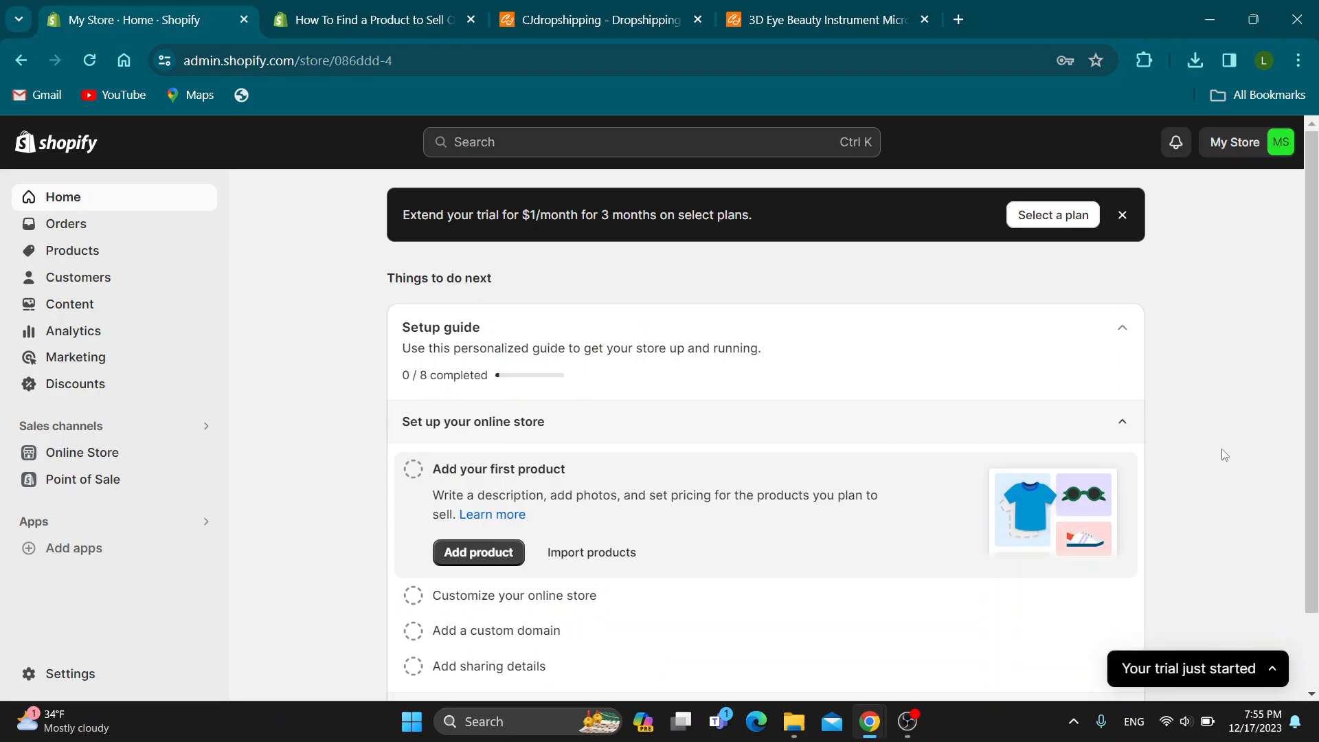
mouse_move(1204, 448)
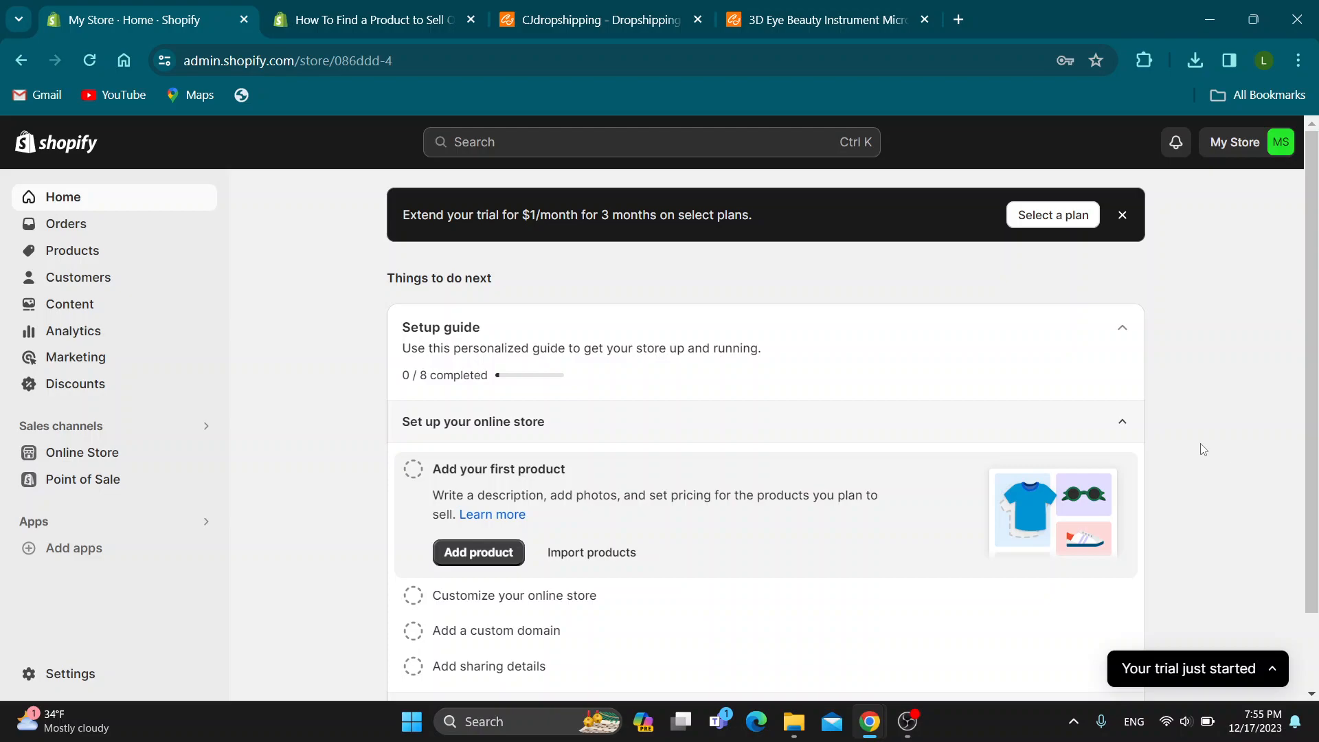
mouse_move(667, 267)
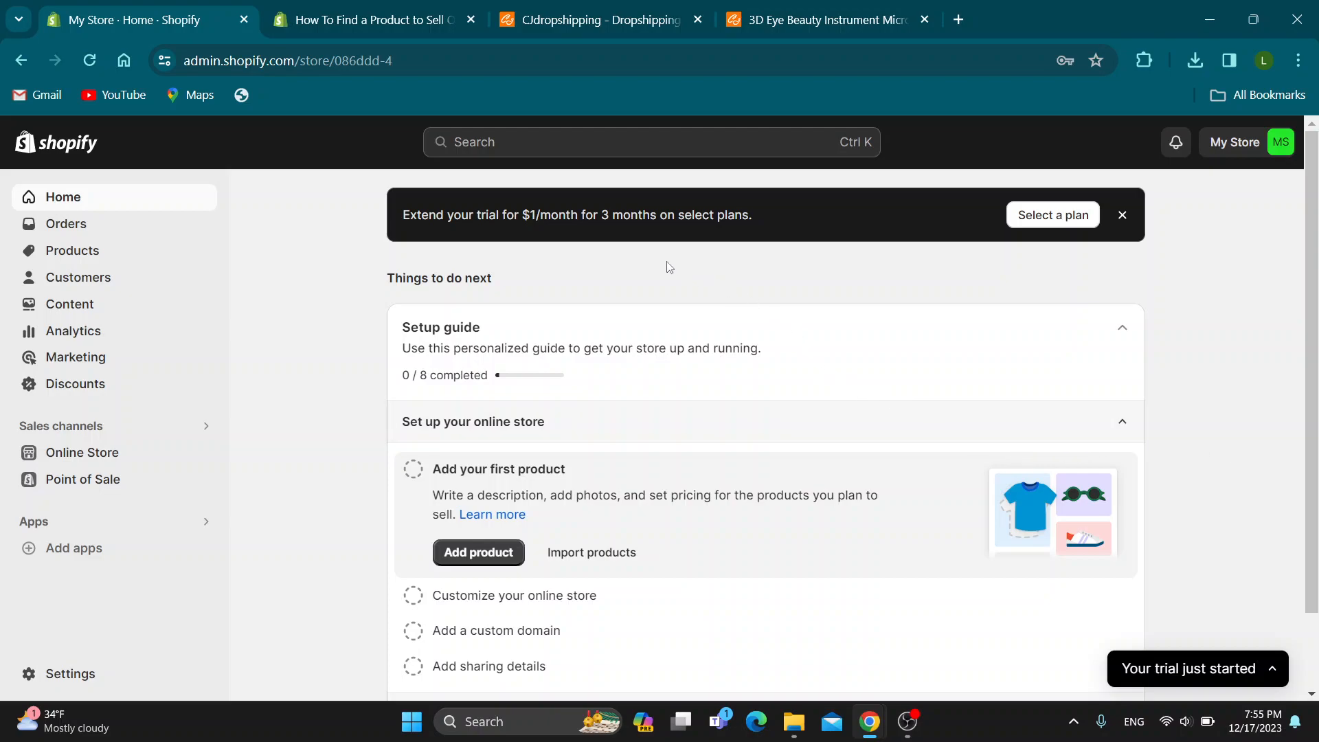
mouse_move(1198, 352)
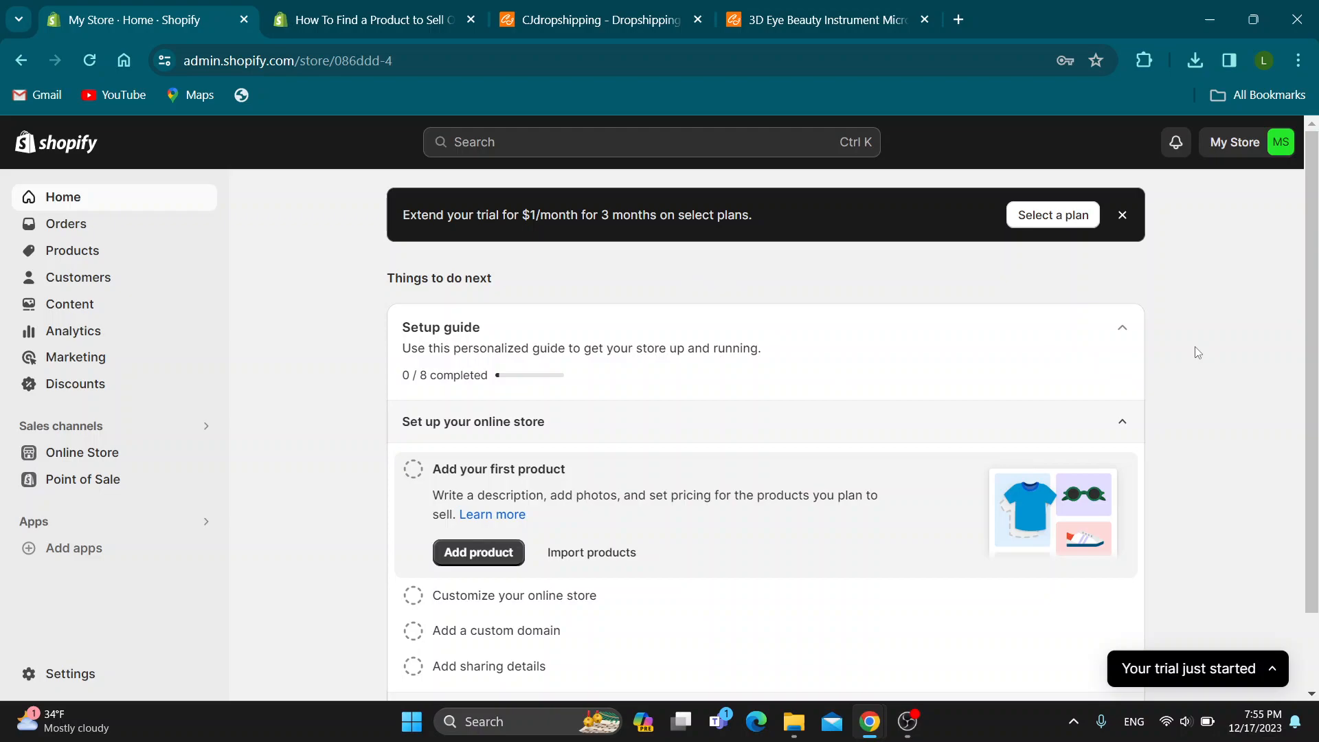